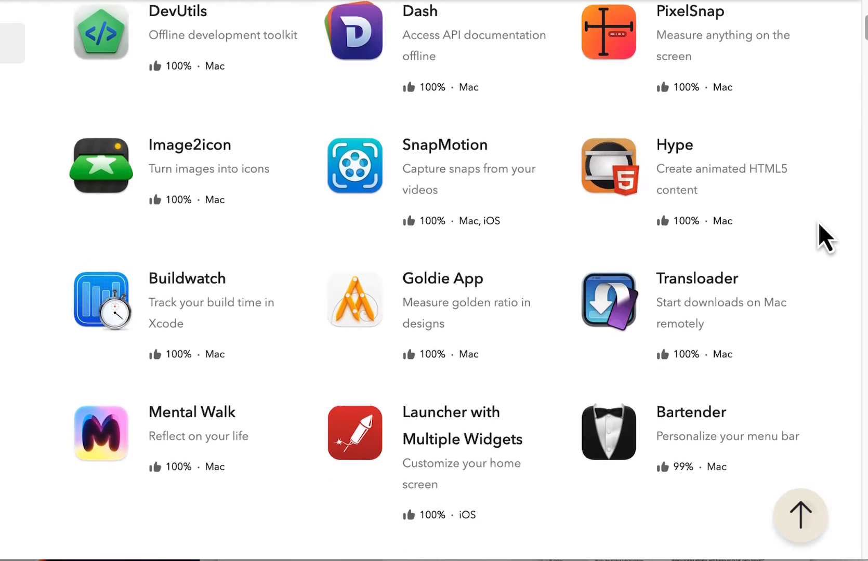
- Scroll through the On This Mac list of installed apps, starting from TextSoap, ClearVPN and Paste
{"action": "scroll", "scroll_direction": "down", "scroll_amount": 3}
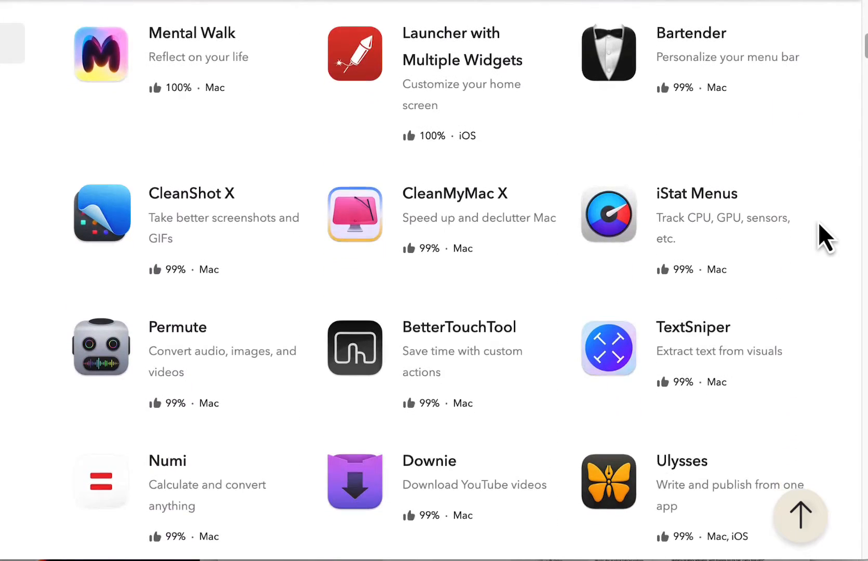
{"action": "scroll", "scroll_direction": "down", "scroll_amount": 3}
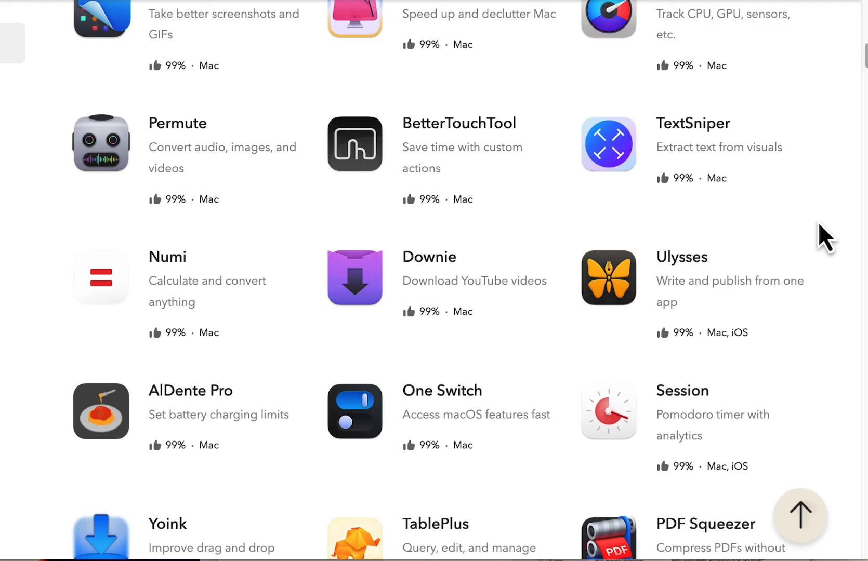
{"action": "scroll", "scroll_direction": "down", "scroll_amount": 3}
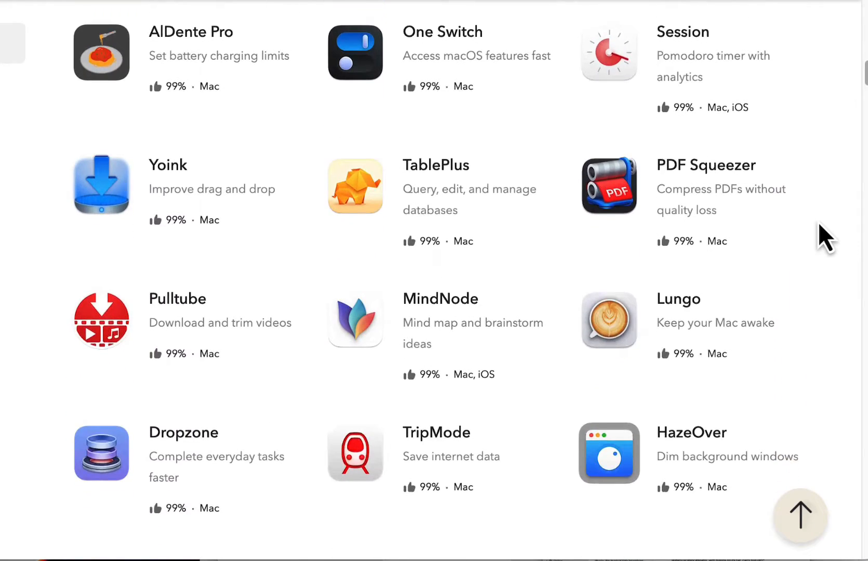
{"action": "scroll", "scroll_direction": "down", "scroll_amount": 3}
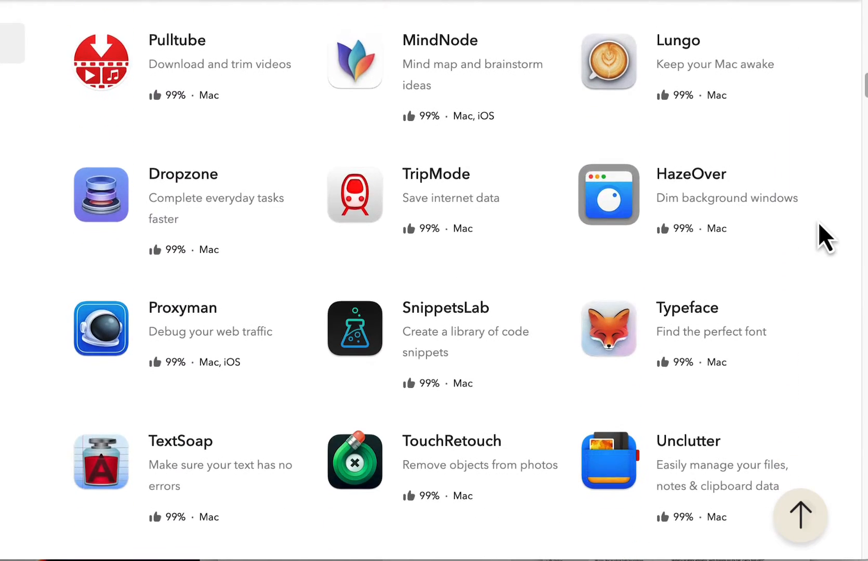
{"action": "scroll", "scroll_direction": "down", "scroll_amount": 3}
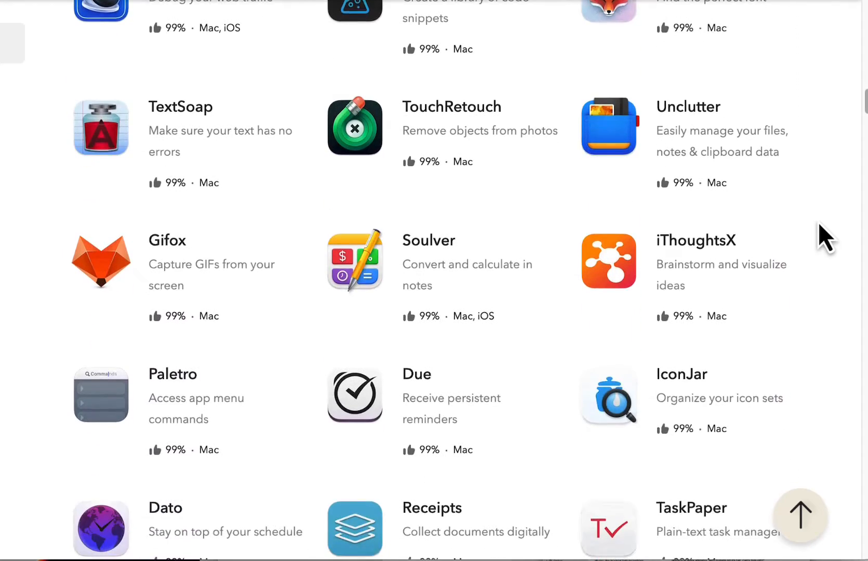
{"action": "scroll", "scroll_direction": "down", "scroll_amount": 3}
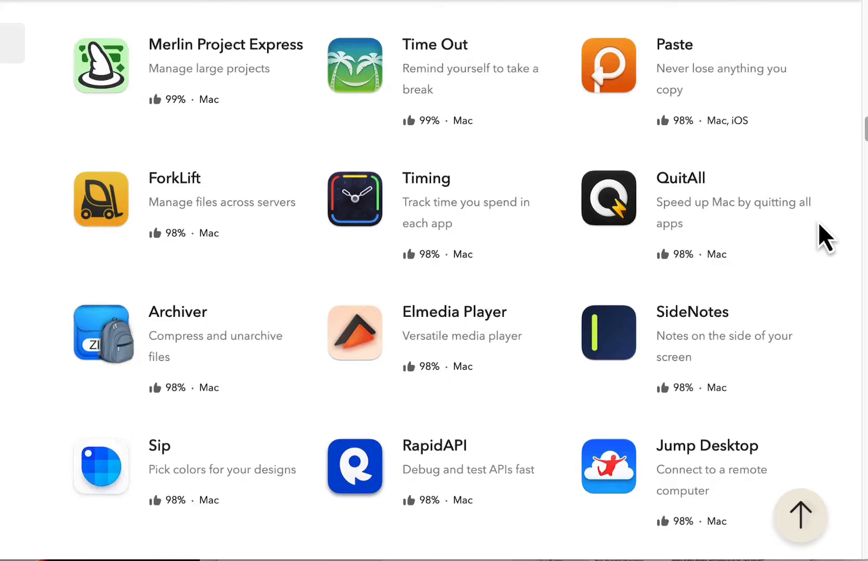
{"action": "scroll", "scroll_direction": "down", "scroll_amount": 3}
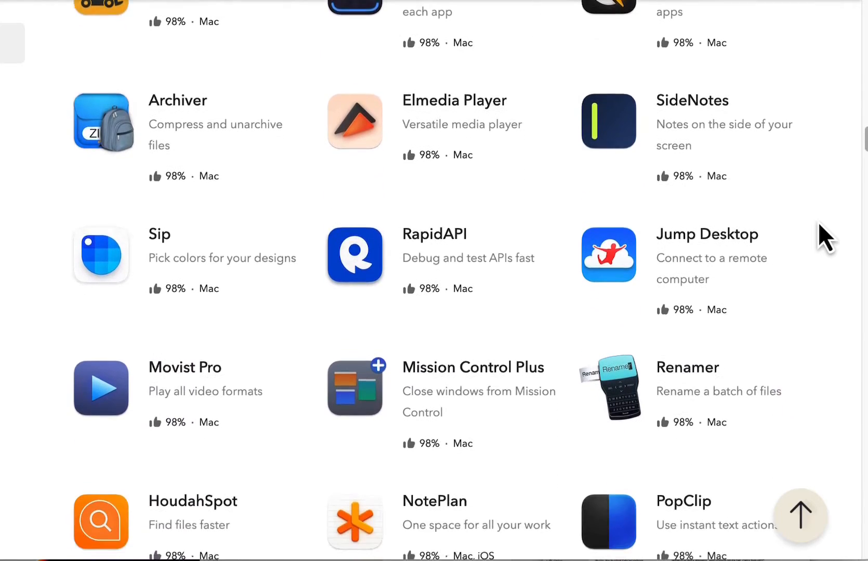
{"action": "scroll", "scroll_direction": "down", "scroll_amount": 3}
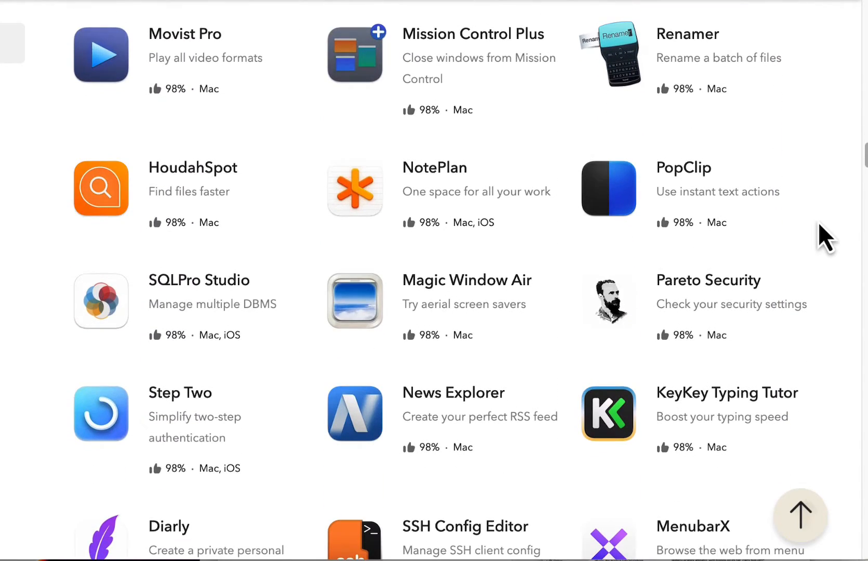
{"action": "scroll", "scroll_direction": "down", "scroll_amount": 3}
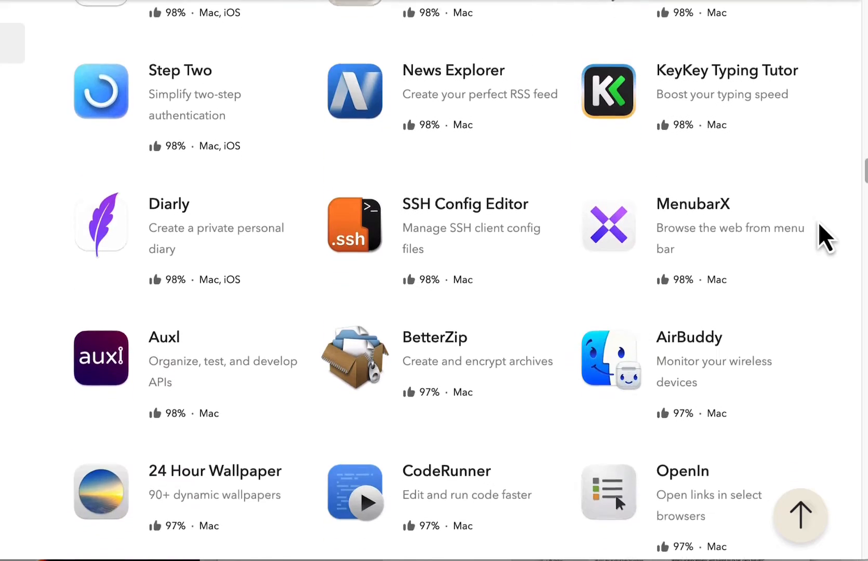
{"action": "scroll", "scroll_direction": "down", "scroll_amount": 3}
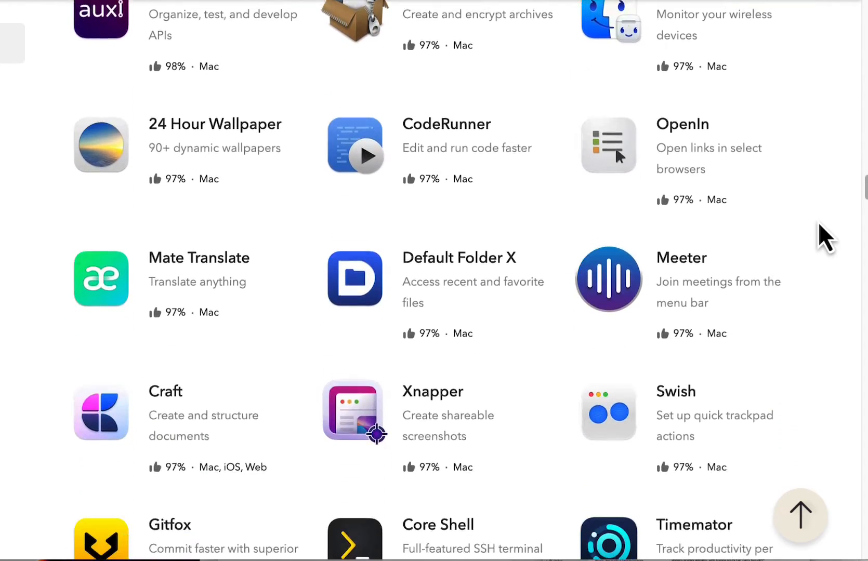
{"action": "scroll", "scroll_direction": "down", "scroll_amount": 3}
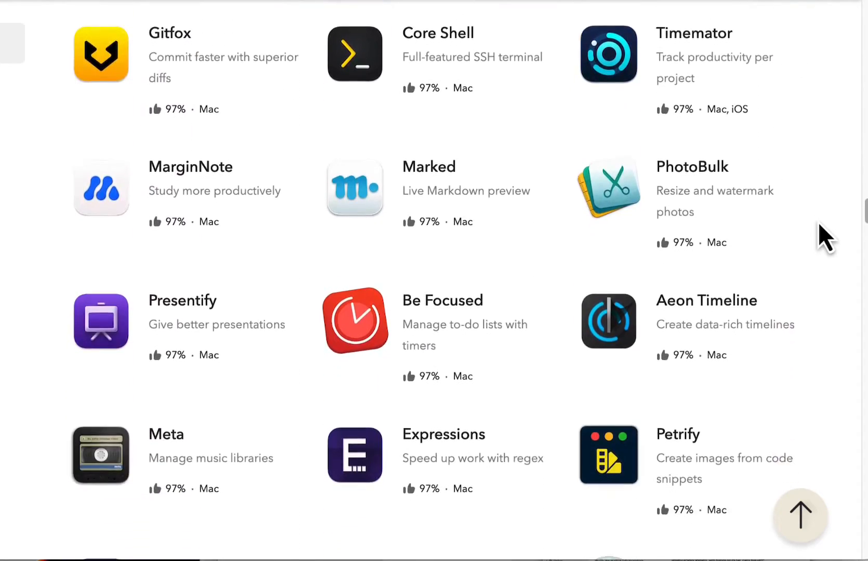
{"action": "scroll", "scroll_direction": "down", "scroll_amount": 3}
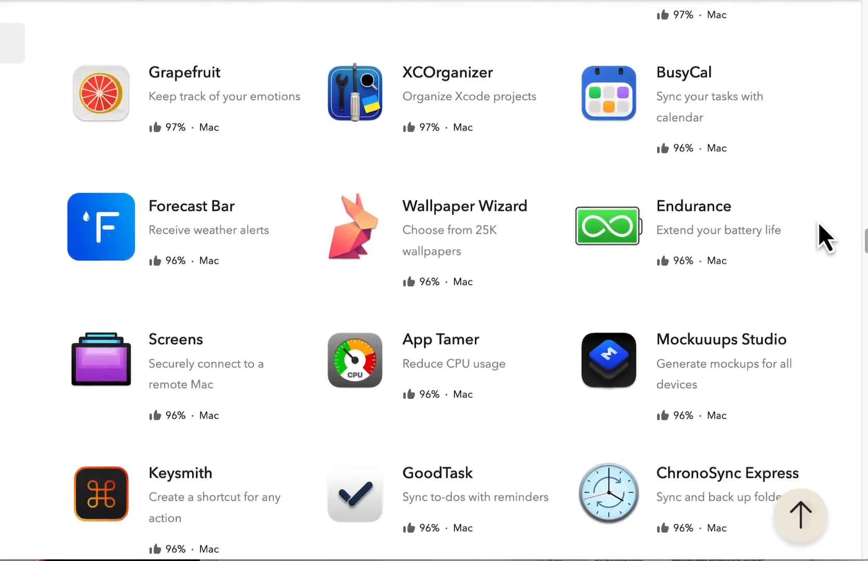
{"action": "scroll", "scroll_direction": "down", "scroll_amount": 3}
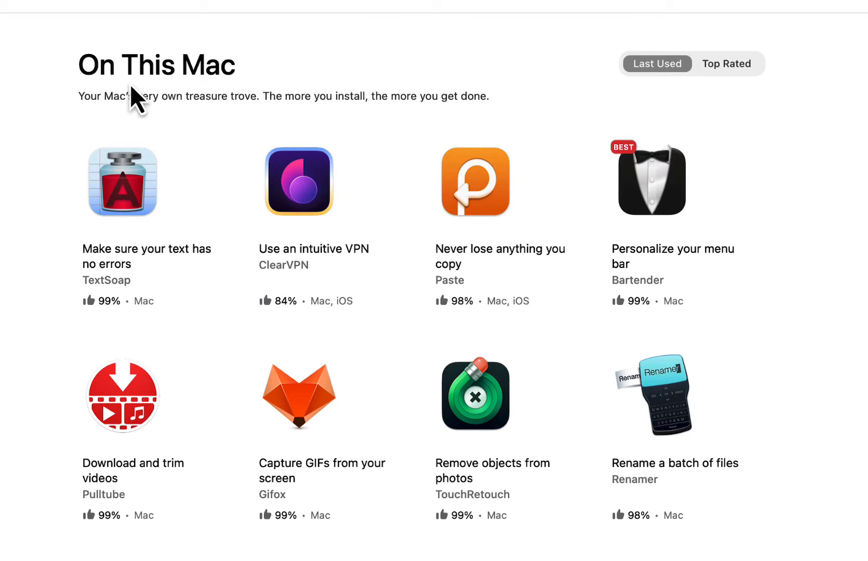
{"action": "scroll", "scroll_direction": "down", "scroll_amount": 3}
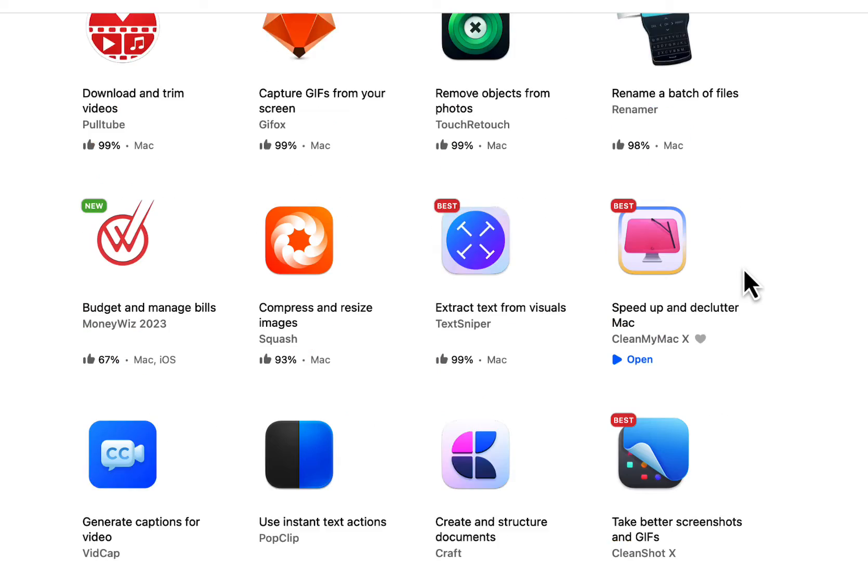
{"action": "scroll", "scroll_direction": "down", "scroll_amount": 3}
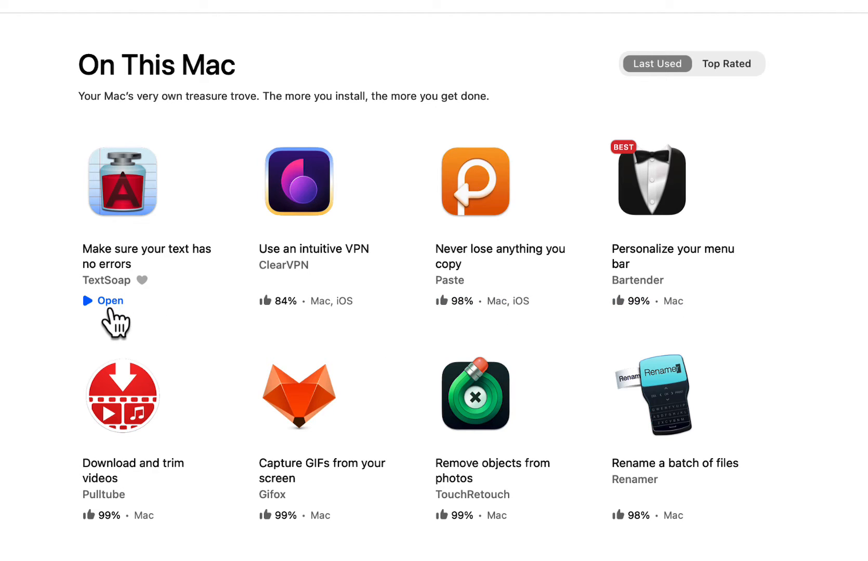
{"action": "mouse_move", "coordinate": [155, 191]}
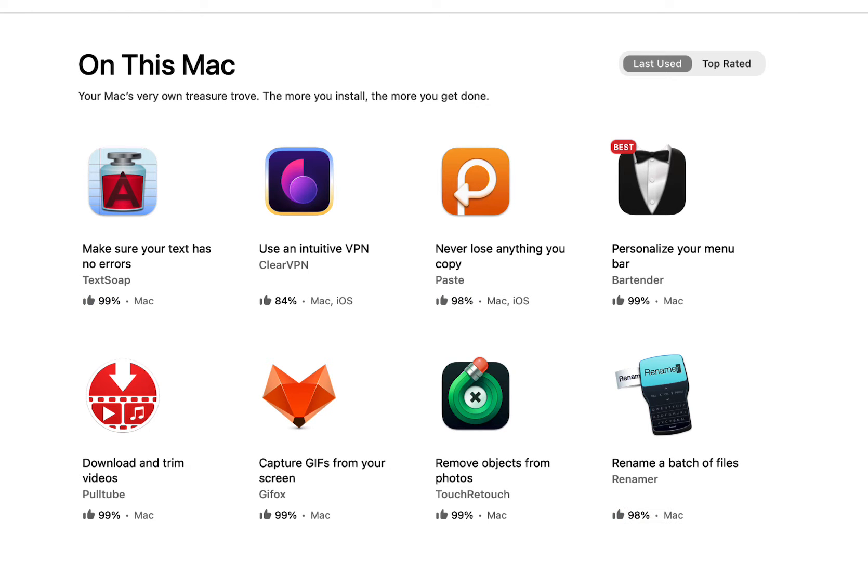
- Browse Favorites, My Explorer, and the Optimize and Create app categories
{"action": "left_click", "coordinate": [45, 111]}
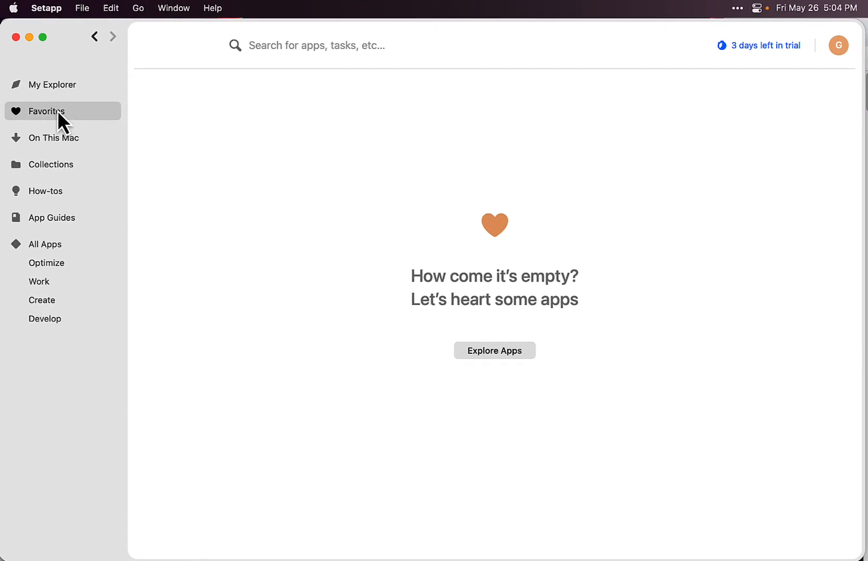
{"action": "left_click", "coordinate": [54, 85]}
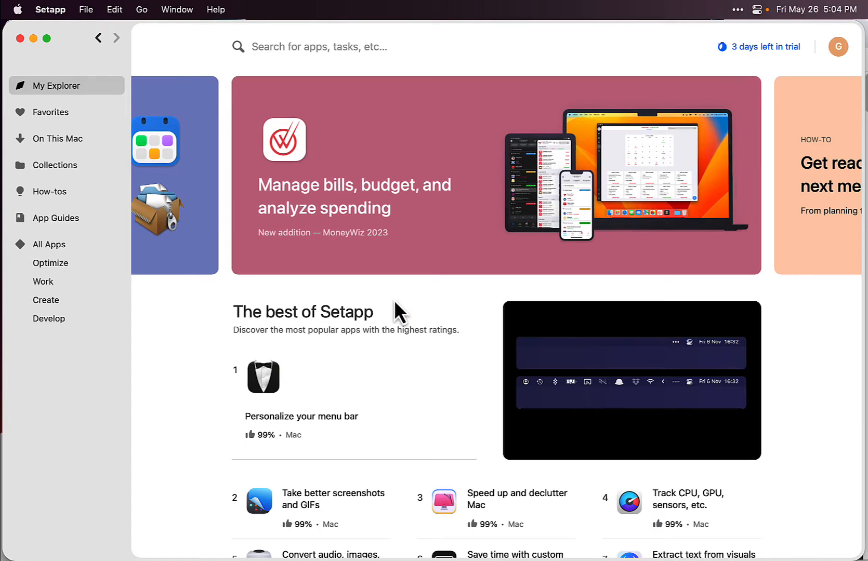
{"action": "mouse_move", "coordinate": [313, 199]}
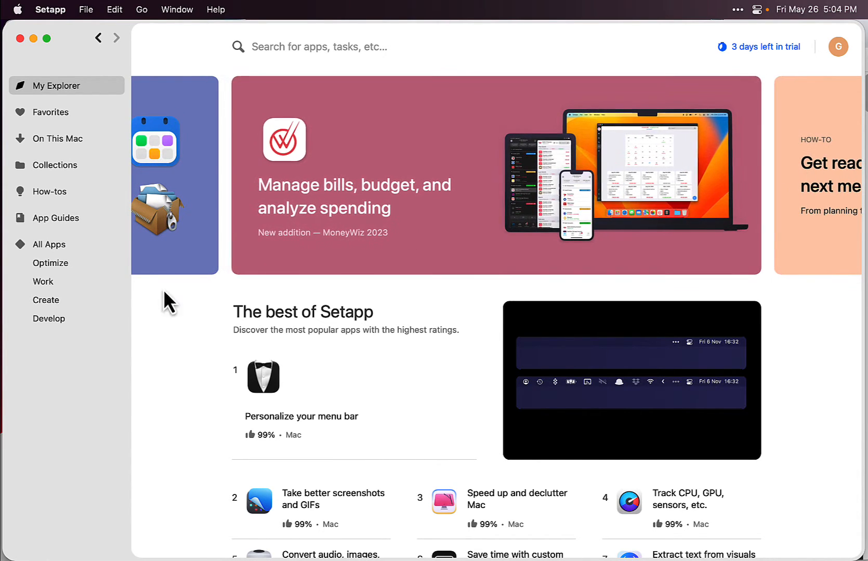
{"action": "left_click", "coordinate": [51, 263]}
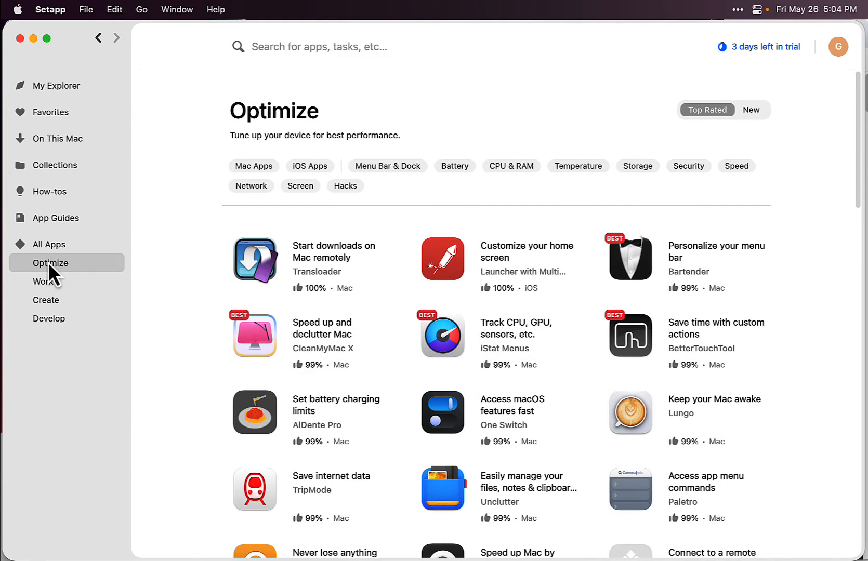
{"action": "left_click", "coordinate": [46, 299]}
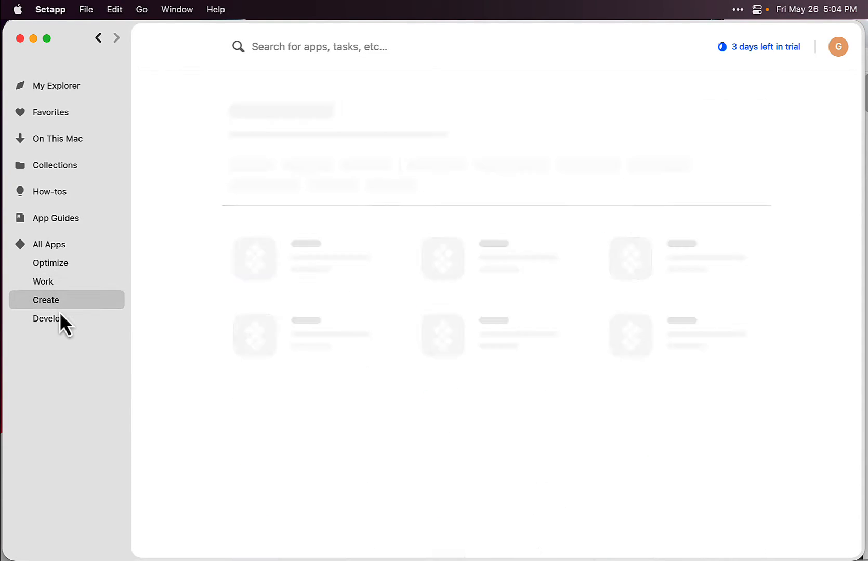
{"action": "left_click", "coordinate": [51, 263]}
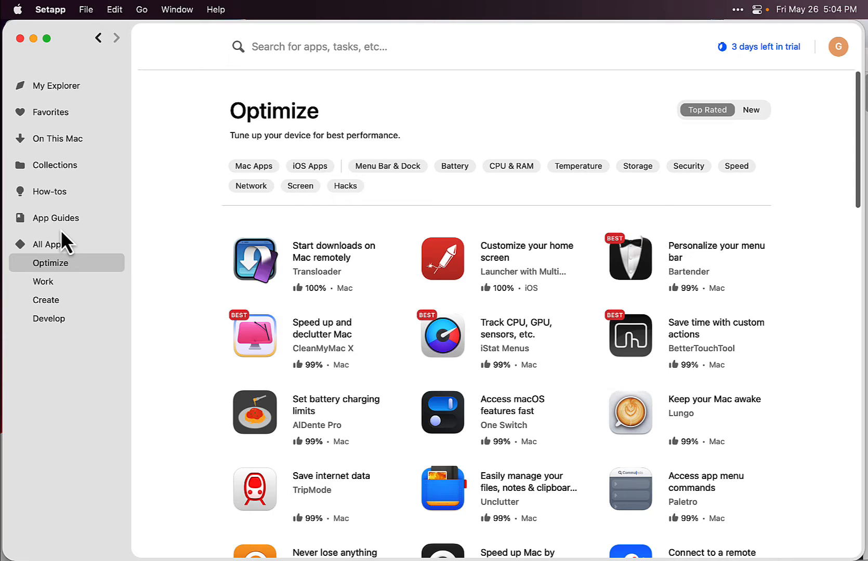
- Read the MoneyWiz 2023 guide from App Guides, then return to the guides list
{"action": "left_click", "coordinate": [57, 217]}
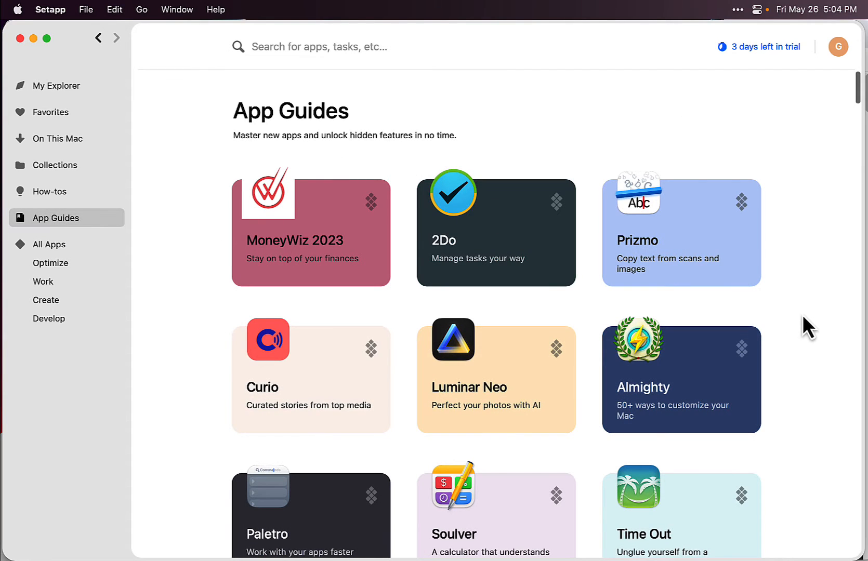
{"action": "mouse_move", "coordinate": [303, 247]}
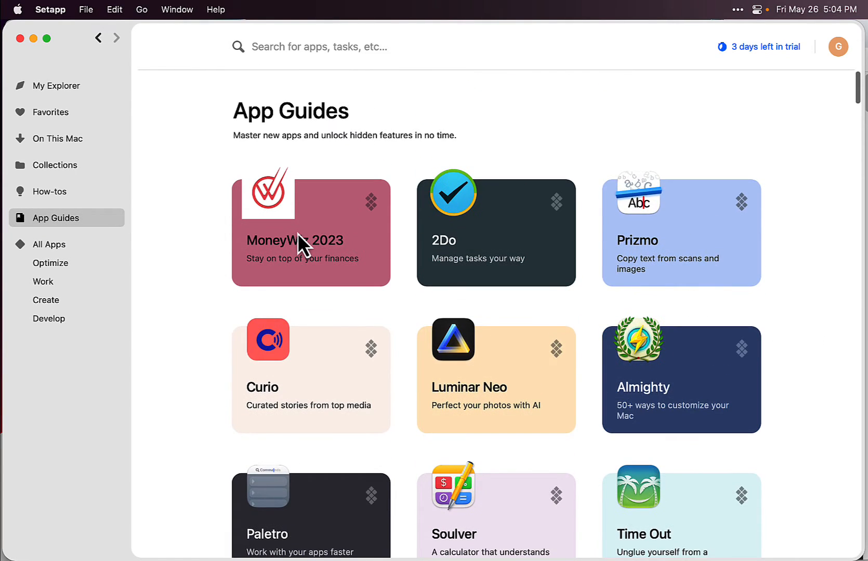
{"action": "left_click", "coordinate": [309, 241]}
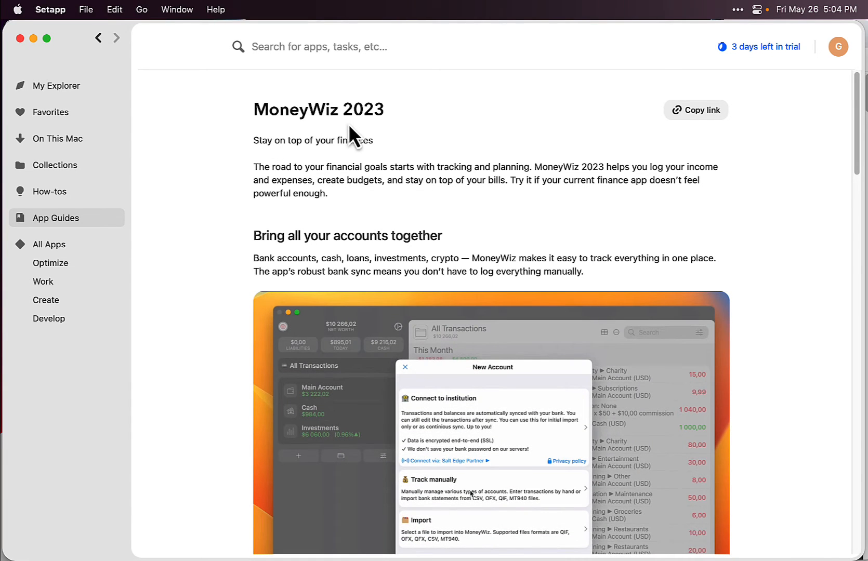
{"action": "left_click", "coordinate": [494, 488]}
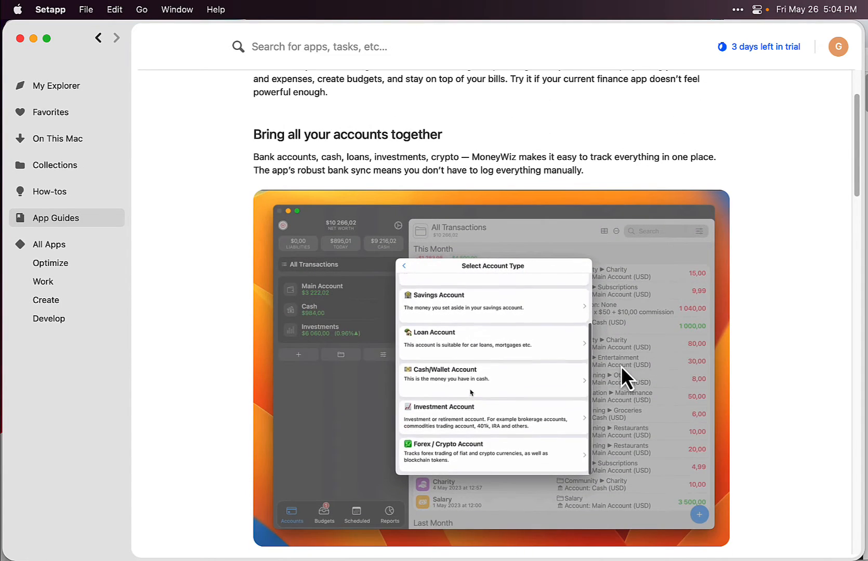
{"action": "left_click", "coordinate": [403, 266]}
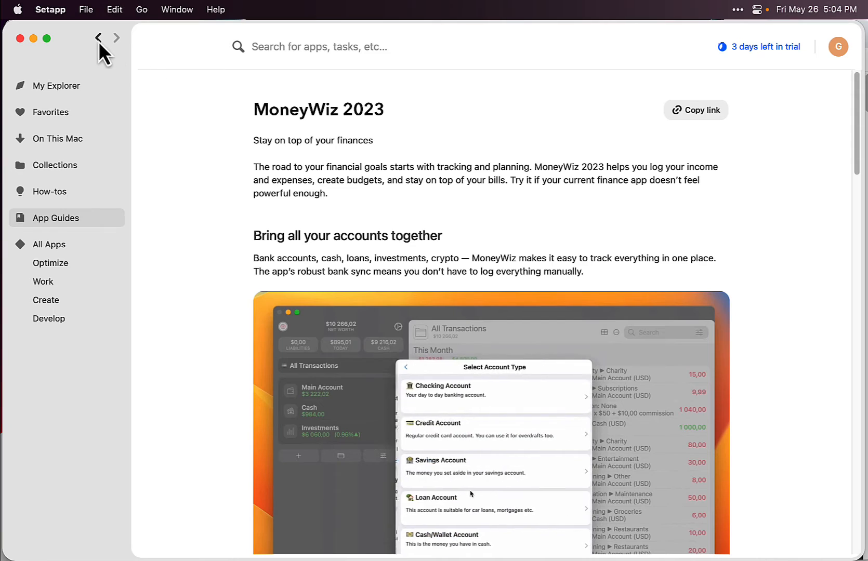
{"action": "left_click", "coordinate": [98, 37]}
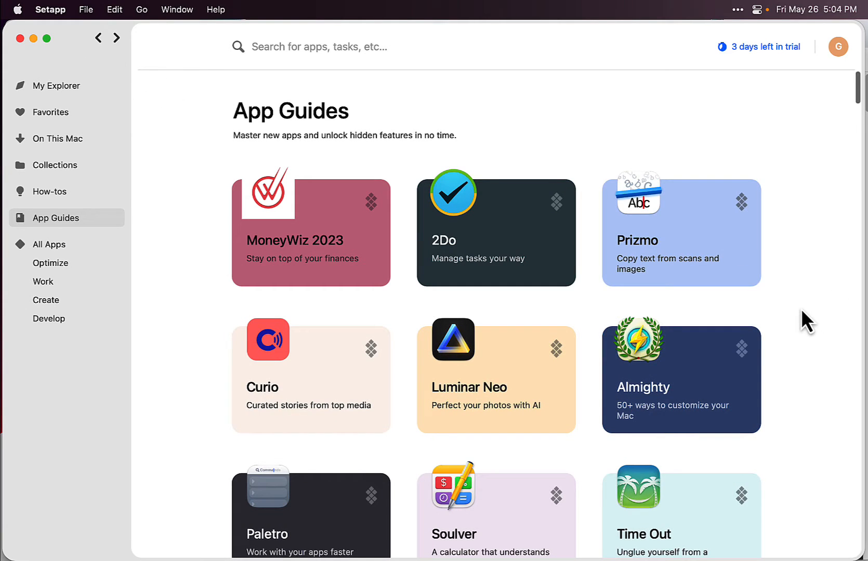
{"action": "mouse_move", "coordinate": [798, 333]}
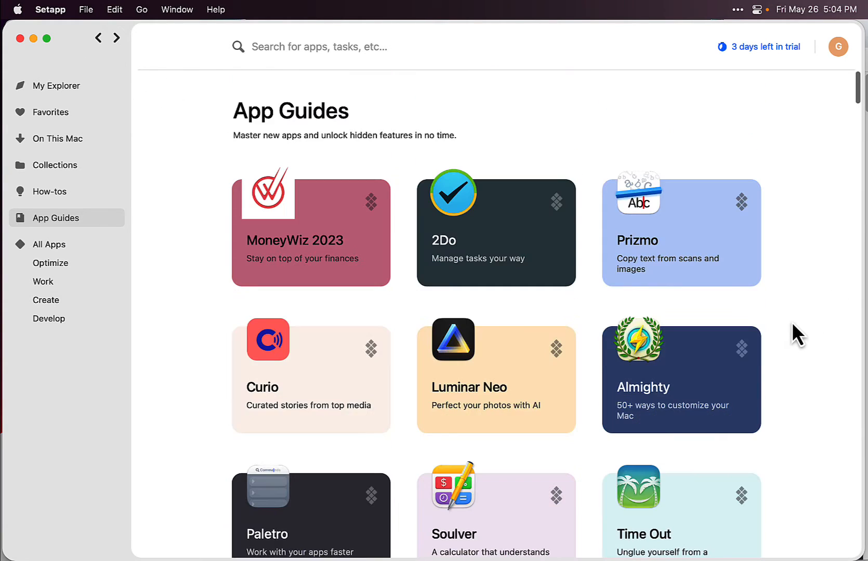
- Open the CleanMyMac X page and scroll down to its screenshots and description
{"action": "left_click", "coordinate": [56, 85]}
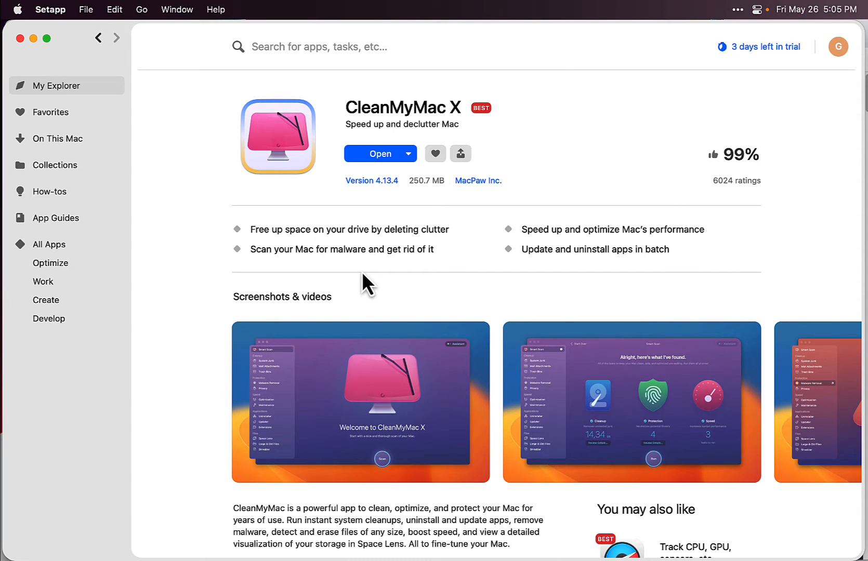
{"action": "mouse_move", "coordinate": [515, 239]}
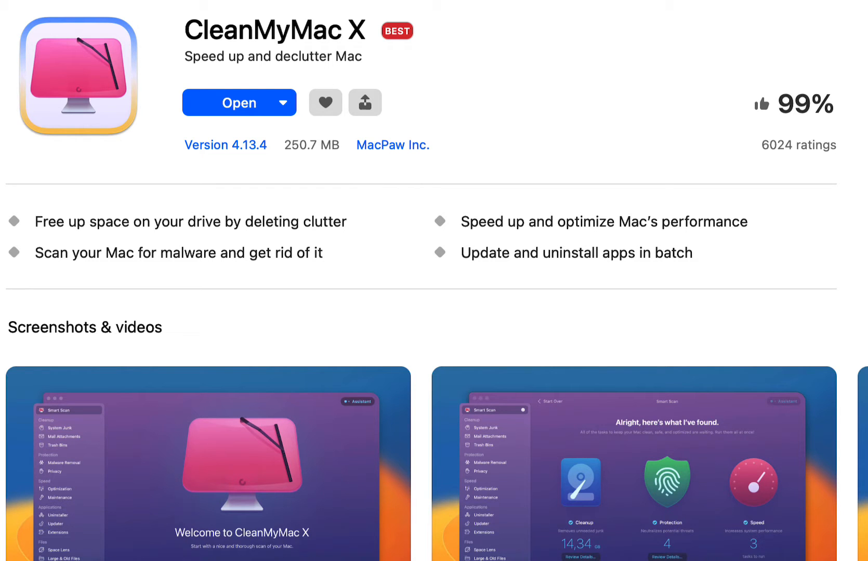
{"action": "scroll", "scroll_direction": "down", "scroll_amount": 3}
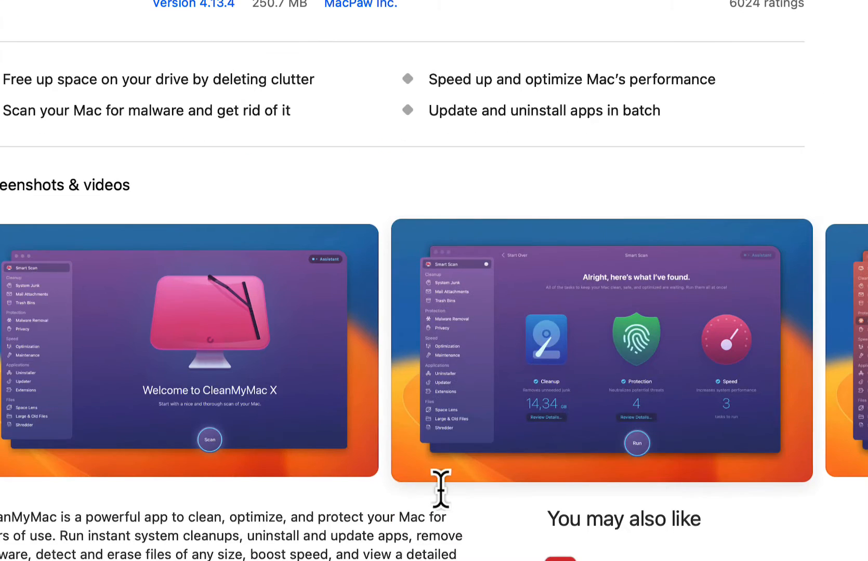
{"action": "scroll", "scroll_direction": "down", "scroll_amount": 3}
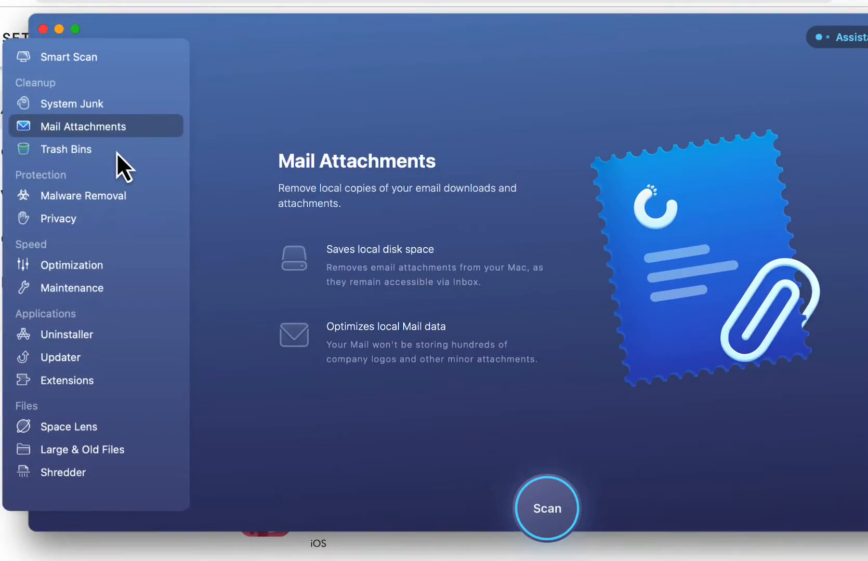
- Preview Malware Removal, Privacy, Optimization, Maintenance, Uninstaller, Updater, Extensions, Space Lens and Large & Old Files
{"action": "left_click", "coordinate": [84, 196]}
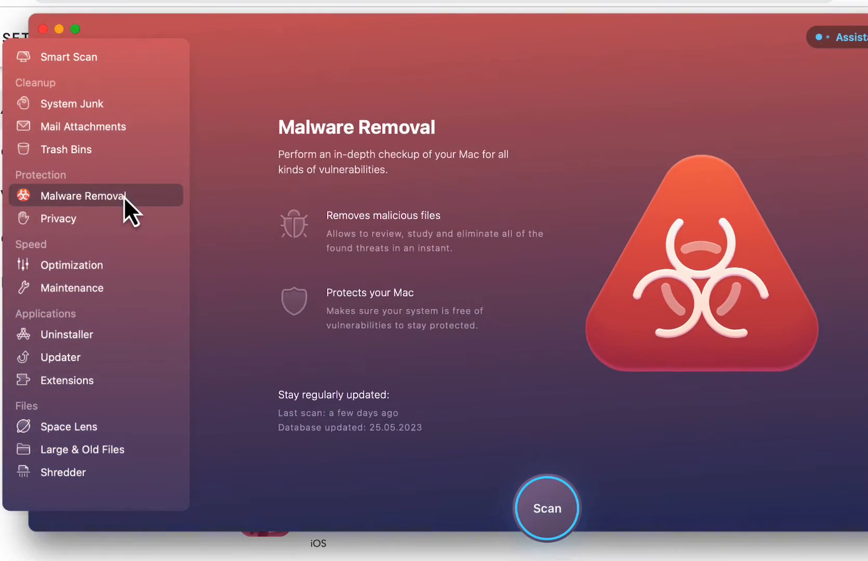
{"action": "left_click", "coordinate": [57, 218]}
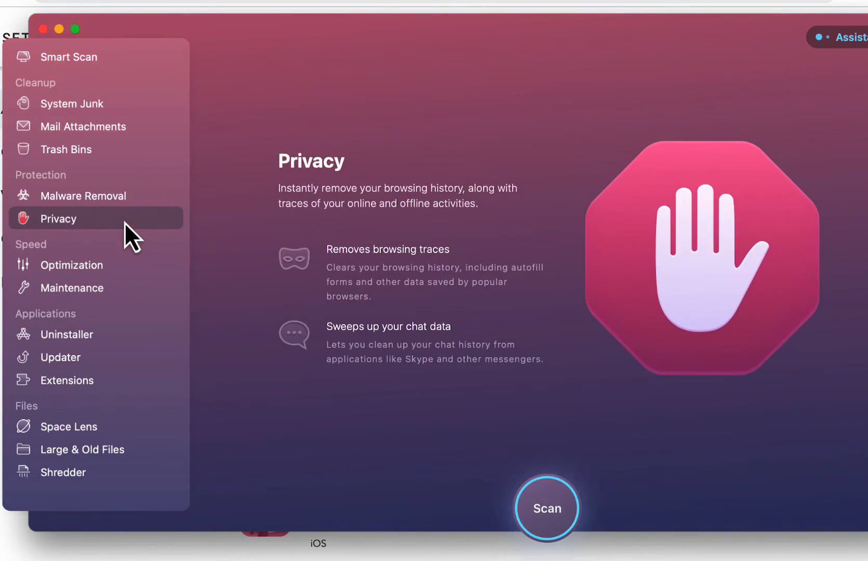
{"action": "left_click", "coordinate": [72, 265]}
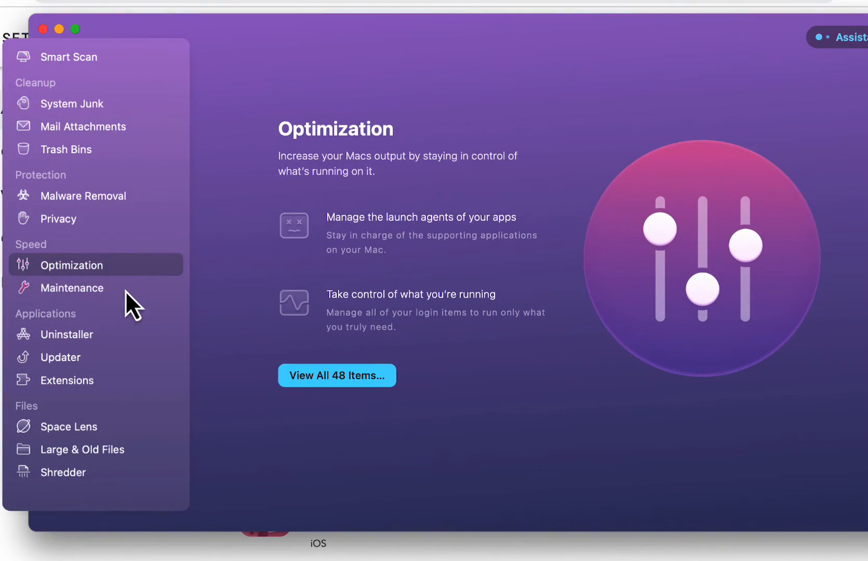
{"action": "left_click", "coordinate": [71, 287]}
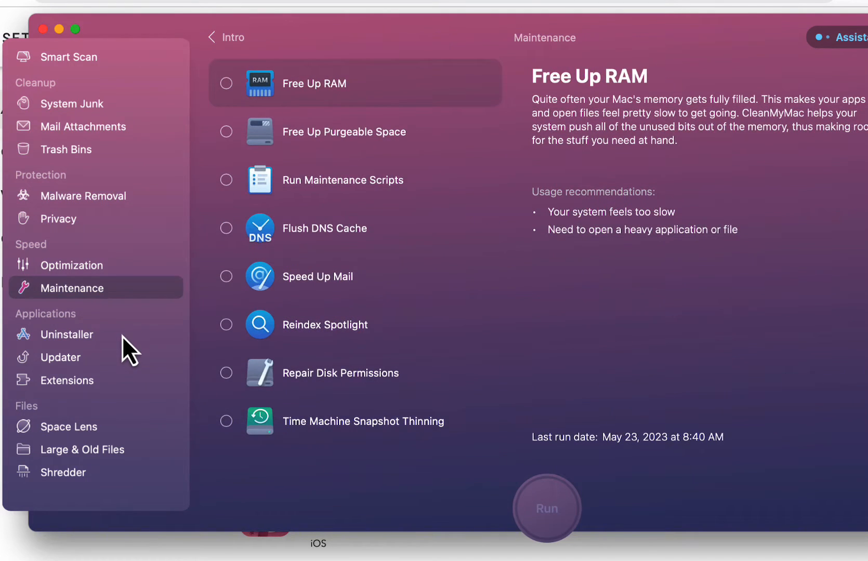
{"action": "left_click", "coordinate": [68, 334]}
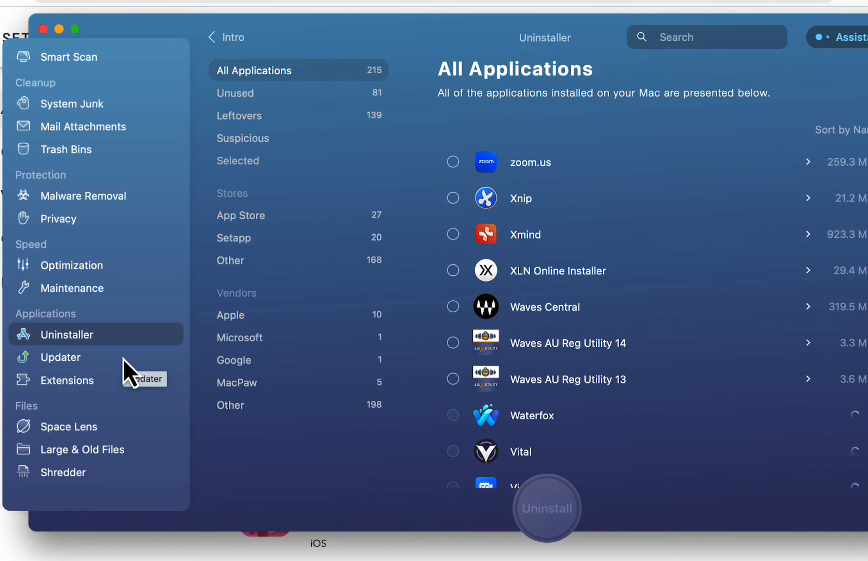
{"action": "left_click", "coordinate": [61, 357]}
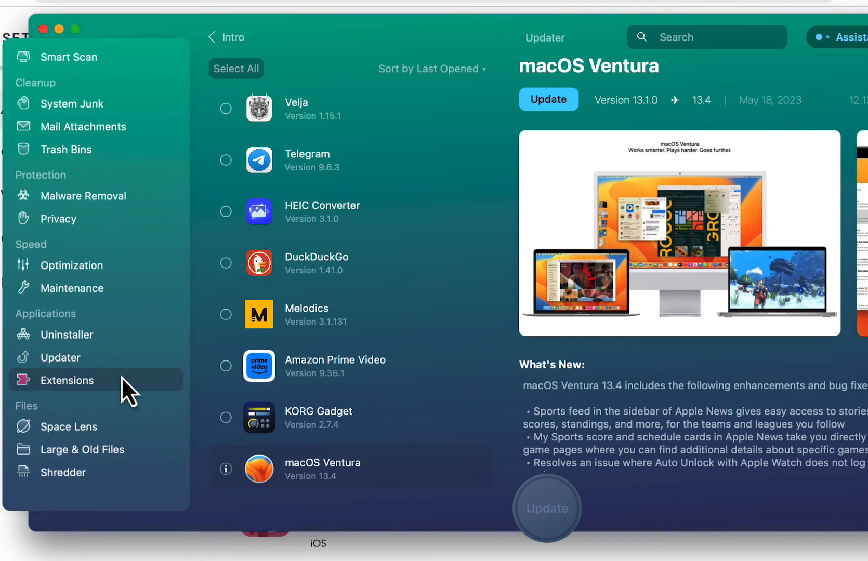
{"action": "left_click", "coordinate": [67, 381]}
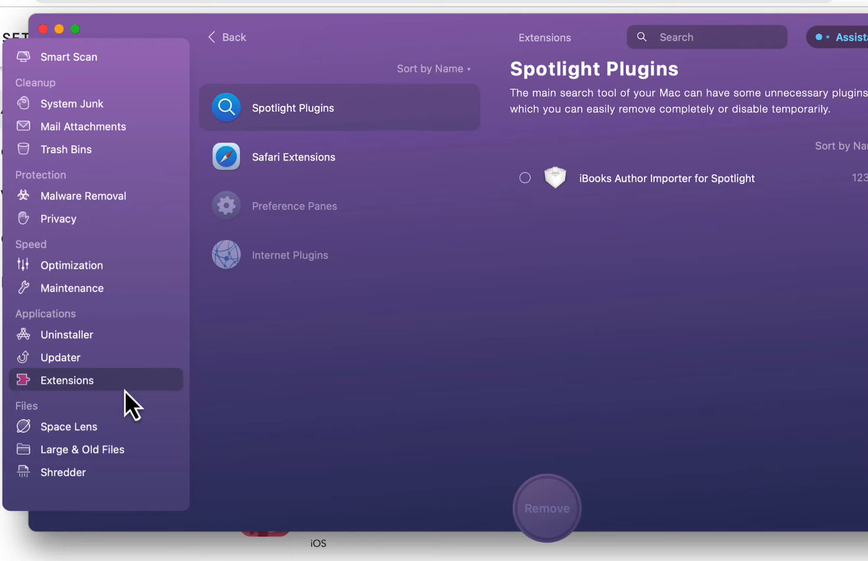
{"action": "left_click", "coordinate": [72, 427]}
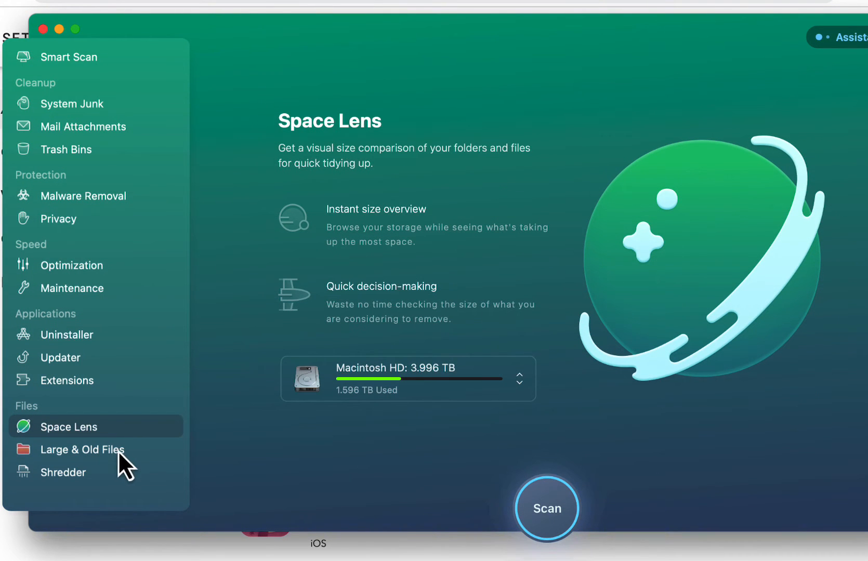
{"action": "left_click", "coordinate": [84, 449]}
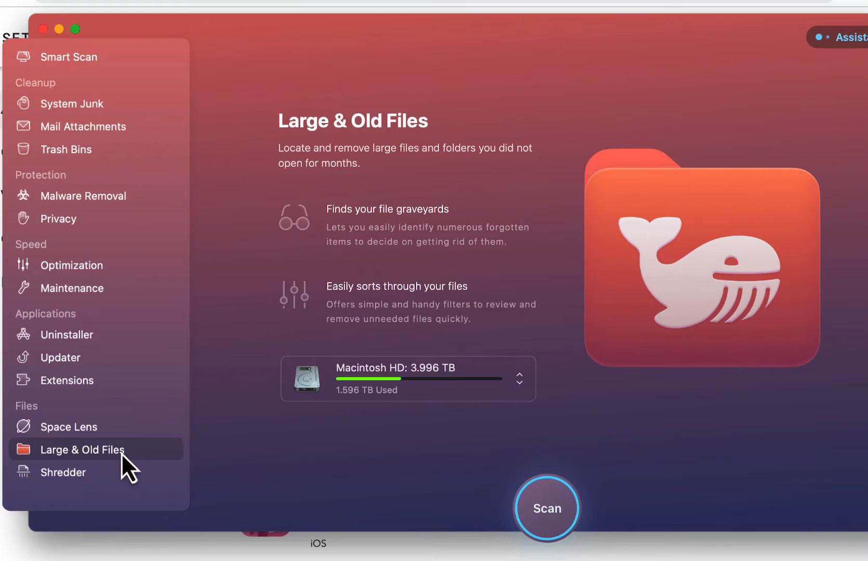
{"action": "left_click", "coordinate": [64, 471]}
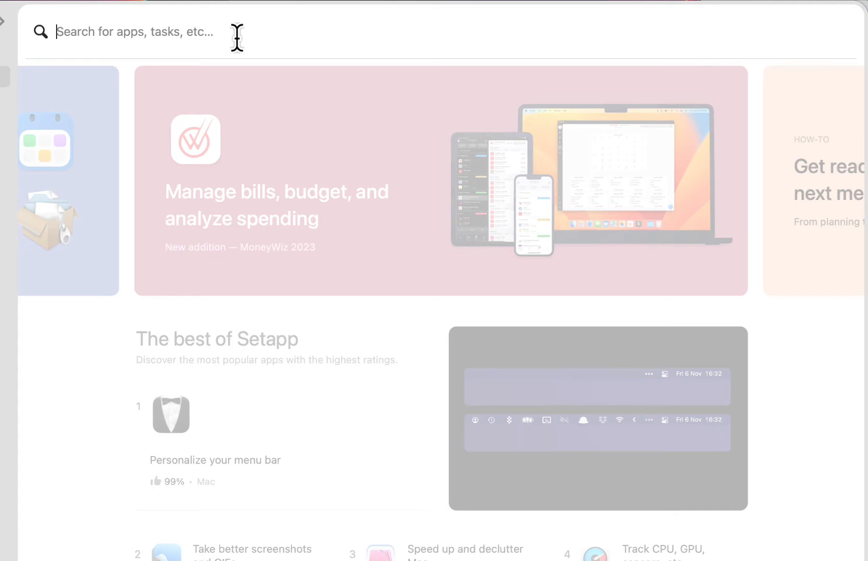
- Search Setapp for 'VPN', open ClearVPN from the results and scroll its page
{"action": "type", "text": "VPN"}
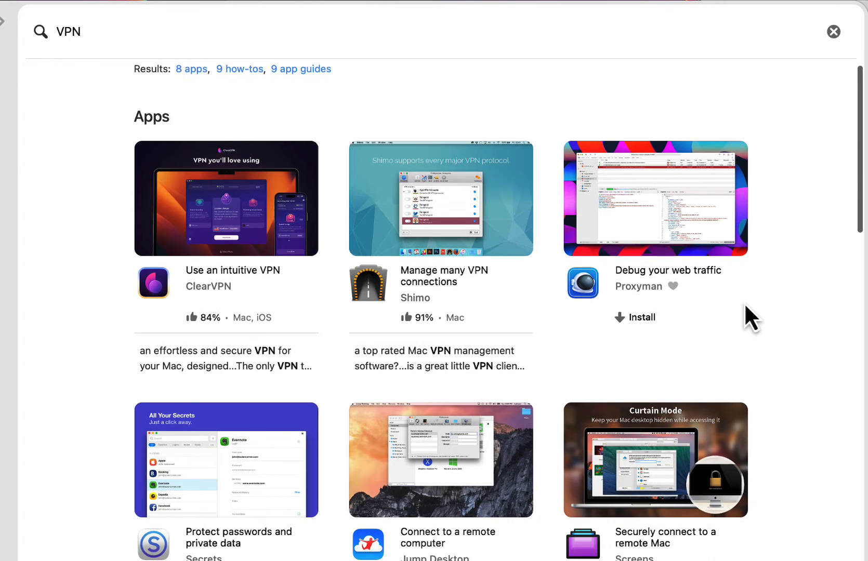
{"action": "left_click", "coordinate": [225, 198]}
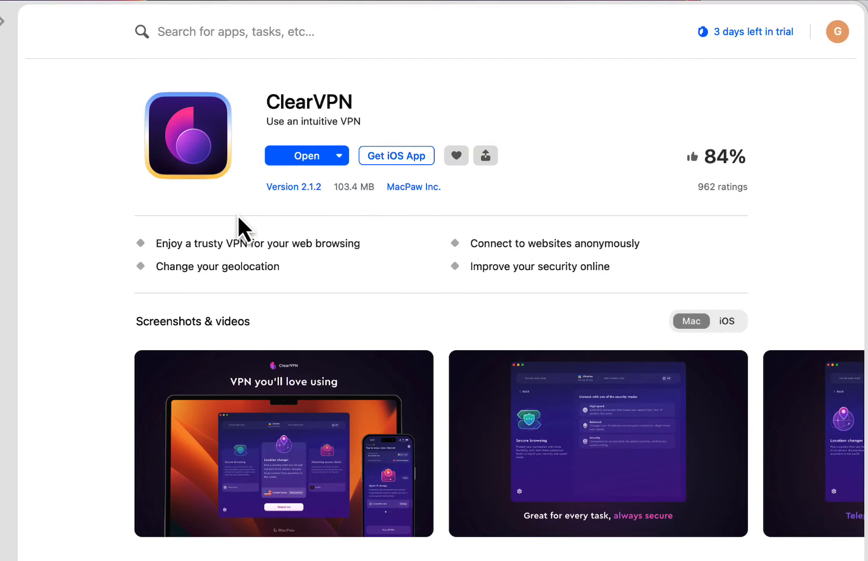
{"action": "mouse_move", "coordinate": [418, 224]}
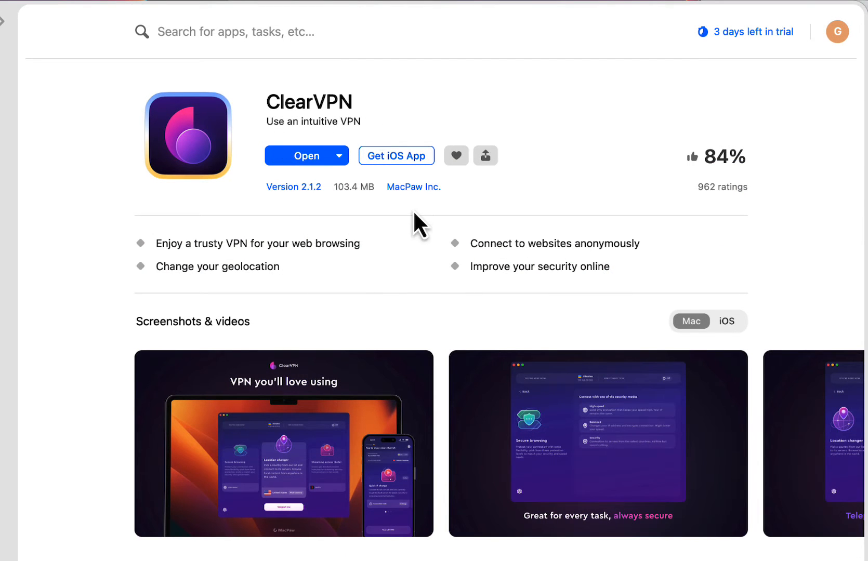
{"action": "scroll", "scroll_direction": "down", "scroll_amount": 3}
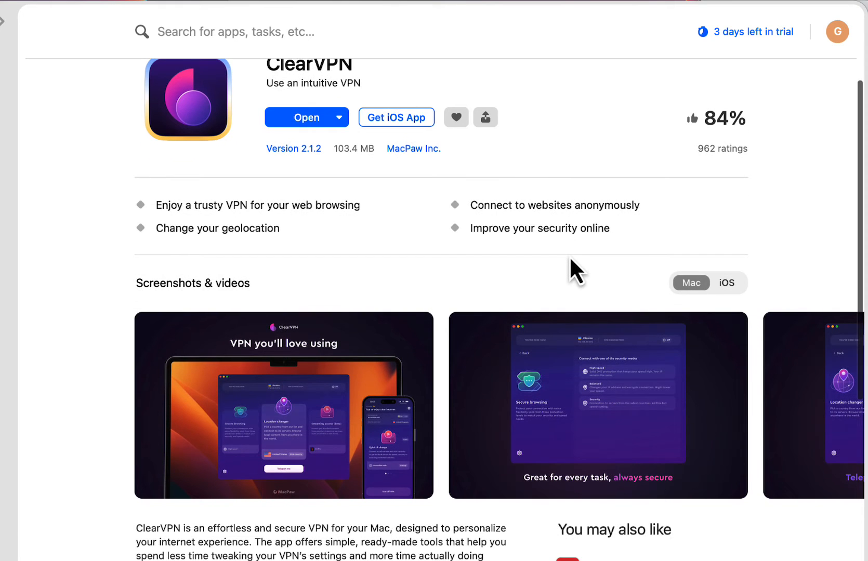
{"action": "mouse_move", "coordinate": [361, 255]}
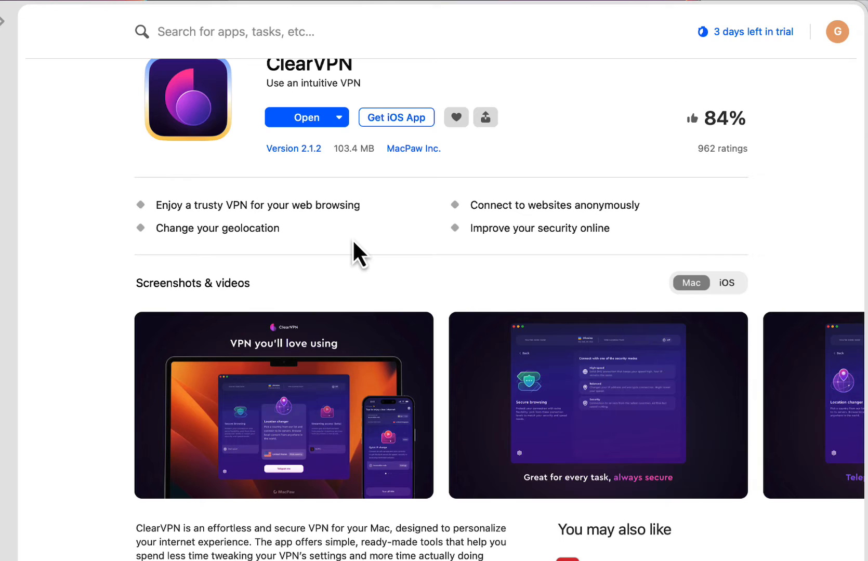
{"action": "mouse_move", "coordinate": [376, 279]}
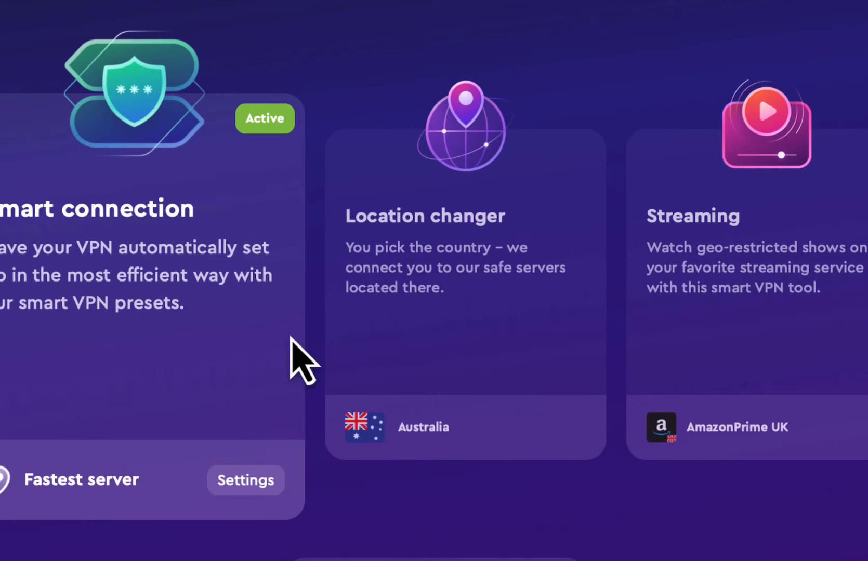
{"action": "mouse_move", "coordinate": [737, 271]}
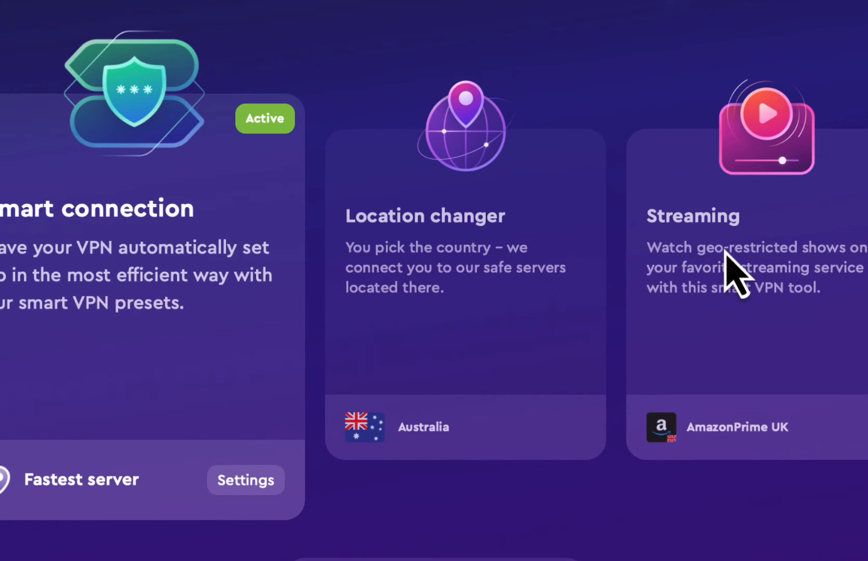
{"action": "mouse_move", "coordinate": [800, 468]}
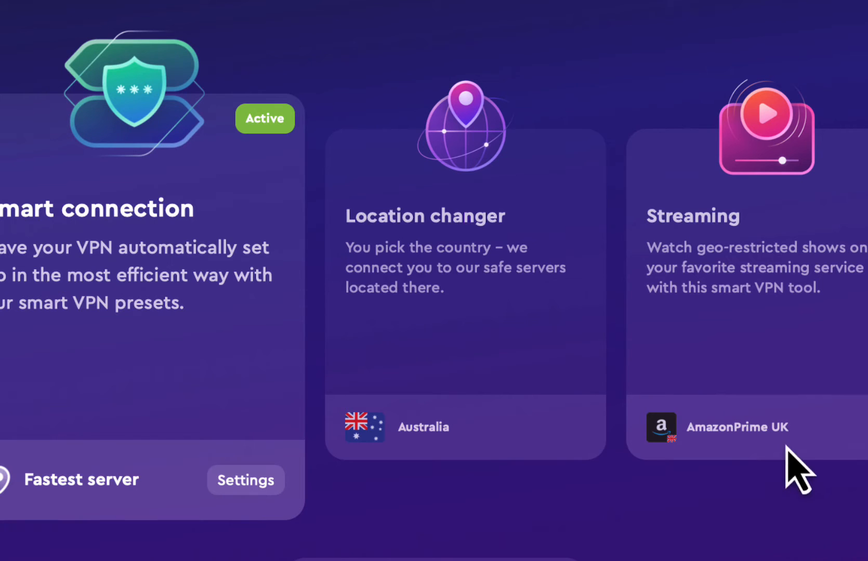
{"action": "mouse_move", "coordinate": [758, 448]}
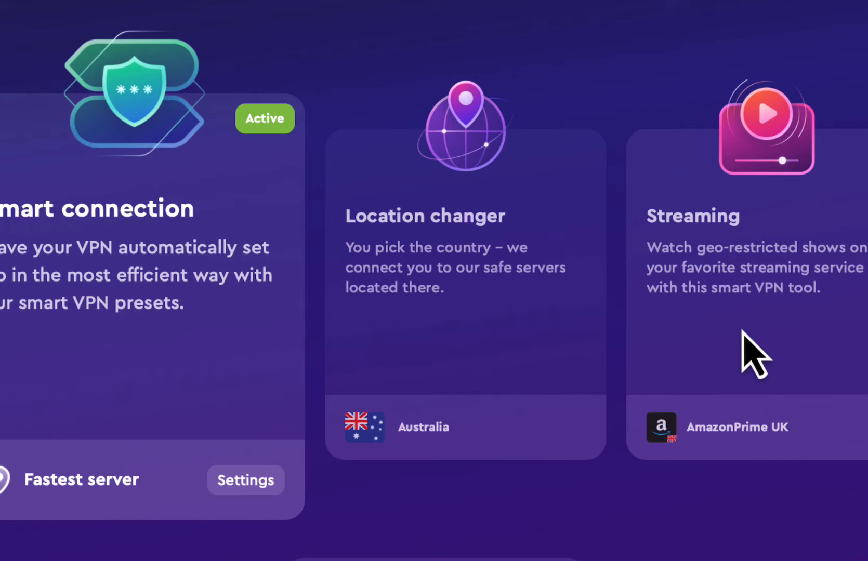
{"action": "mouse_move", "coordinate": [586, 380]}
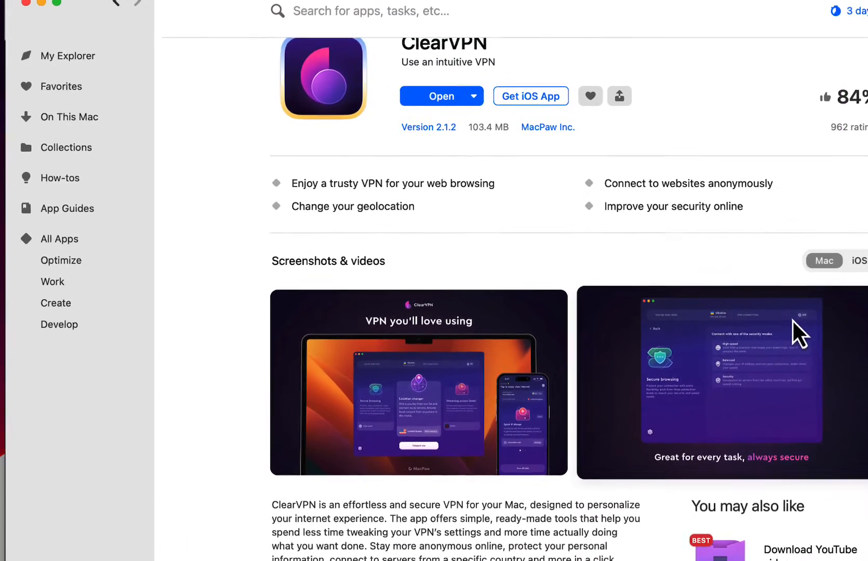
- Revisit the My Explorer page, then switch to On This Mac and scroll its apps
{"action": "left_click", "coordinate": [69, 56]}
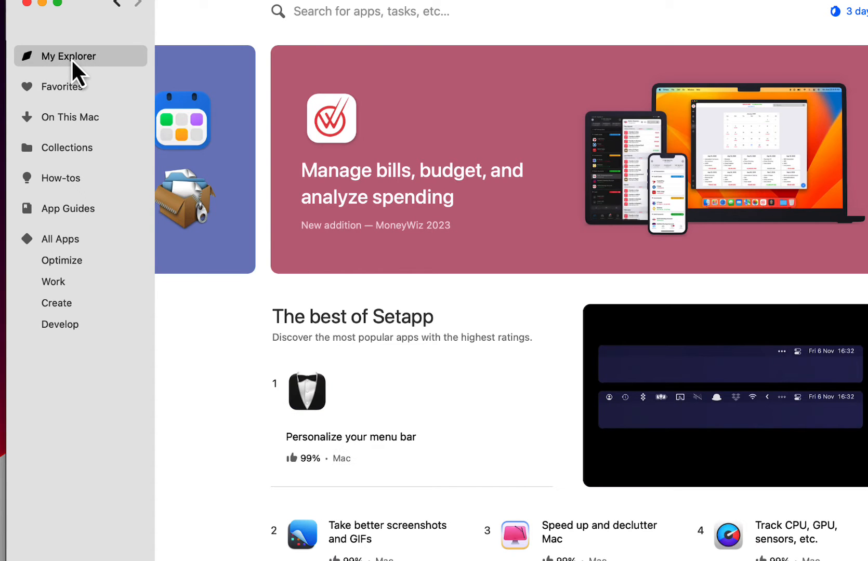
{"action": "scroll", "scroll_direction": "down", "scroll_amount": 3}
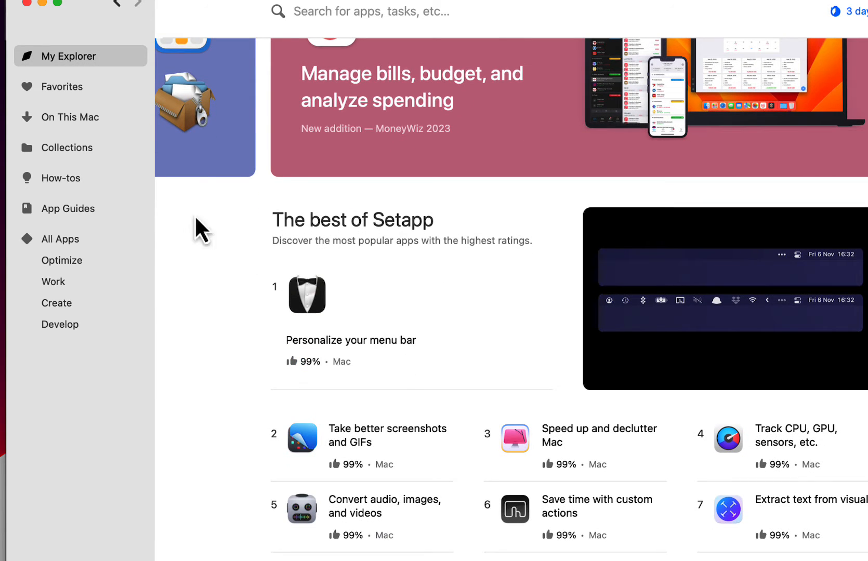
{"action": "left_click", "coordinate": [70, 117]}
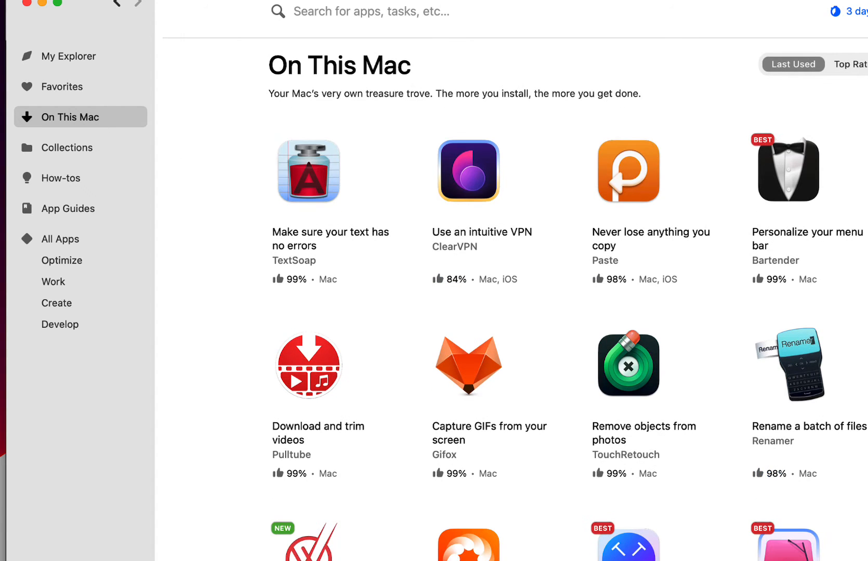
{"action": "scroll", "scroll_direction": "down", "scroll_amount": 3}
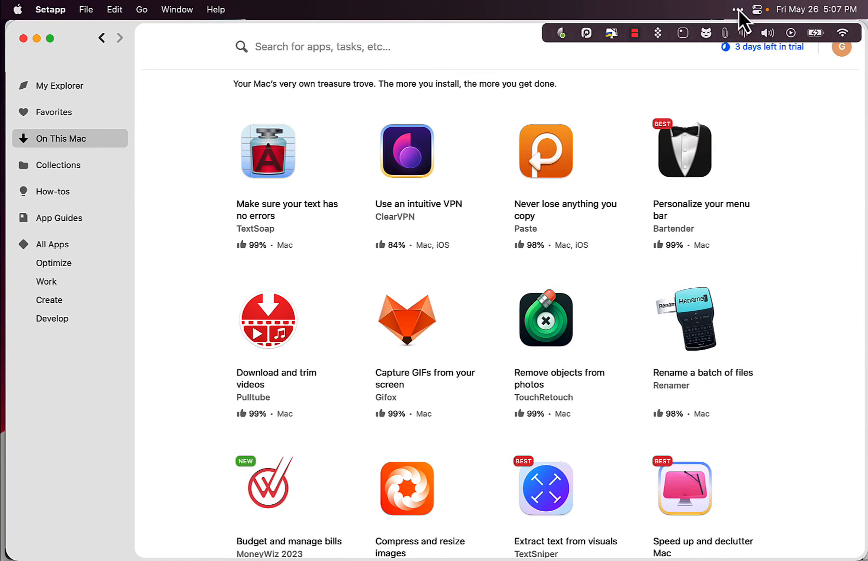
{"action": "mouse_move", "coordinate": [670, 50]}
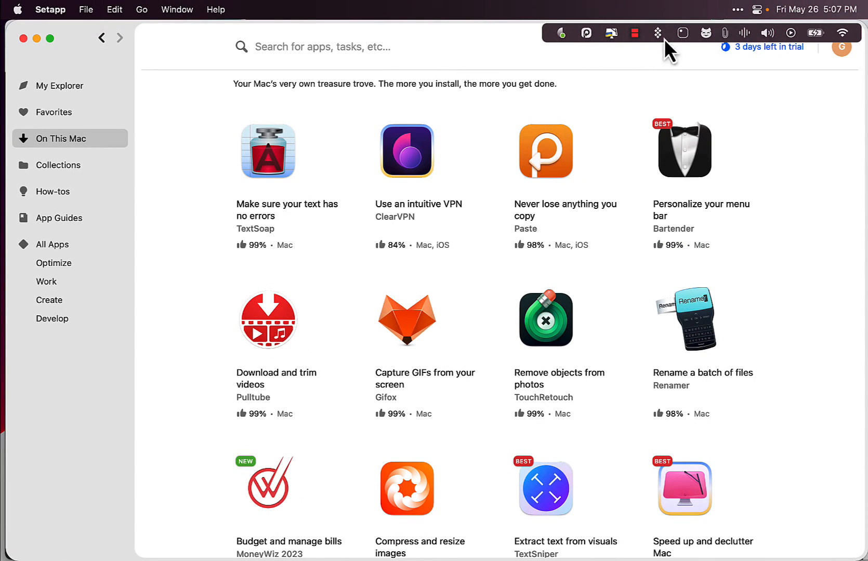
{"action": "mouse_move", "coordinate": [692, 50]}
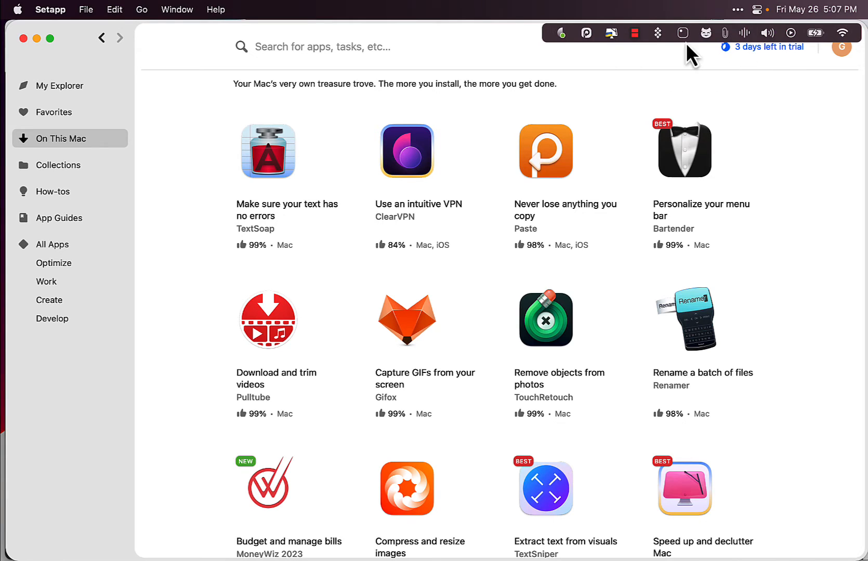
{"action": "mouse_move", "coordinate": [741, 14]}
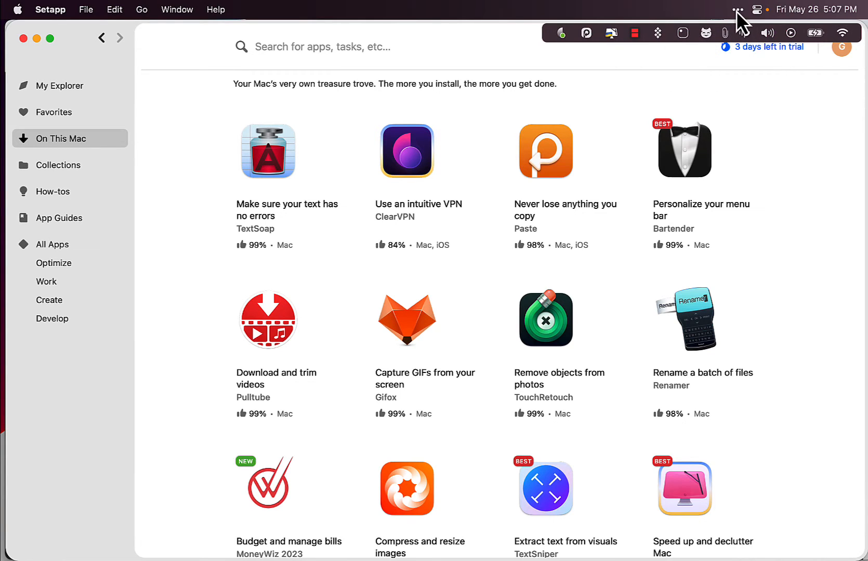
- Scroll the installed apps further to show VidCap, PopClip, Craft, CleanShot X, TextSniper and CleanMyMac X
{"action": "scroll", "scroll_direction": "down", "scroll_amount": 3}
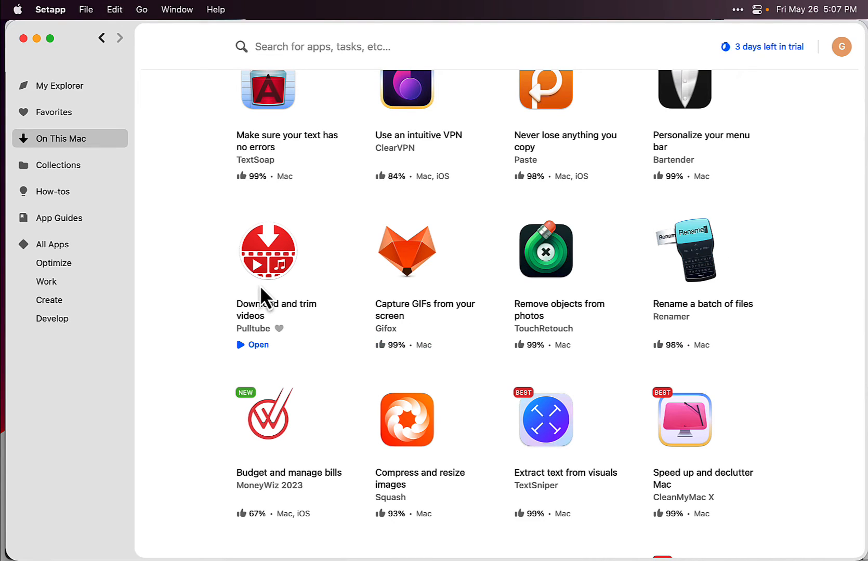
{"action": "mouse_move", "coordinate": [285, 282]}
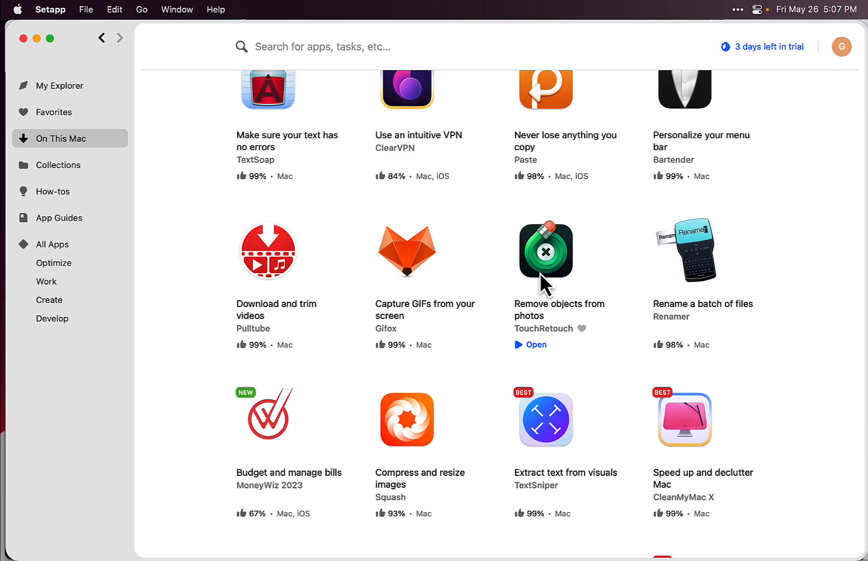
{"action": "mouse_move", "coordinate": [545, 285]}
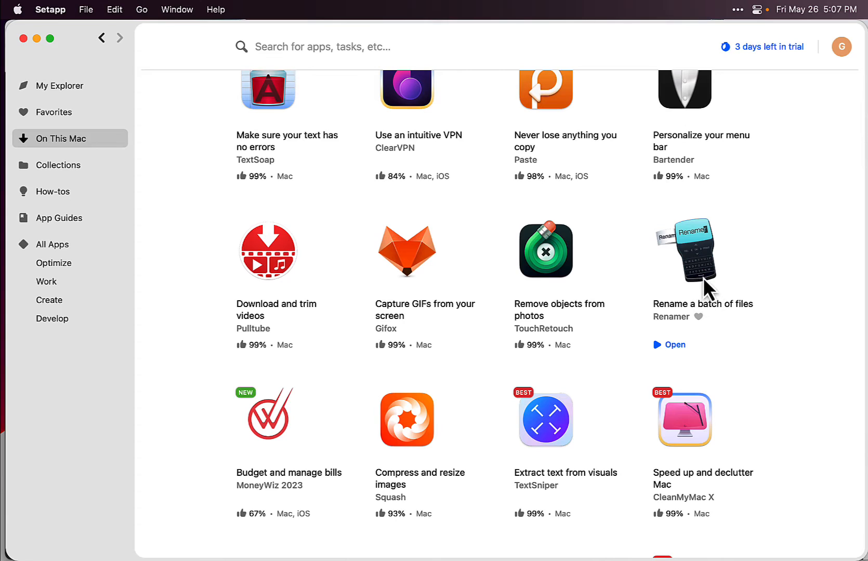
{"action": "mouse_move", "coordinate": [764, 352]}
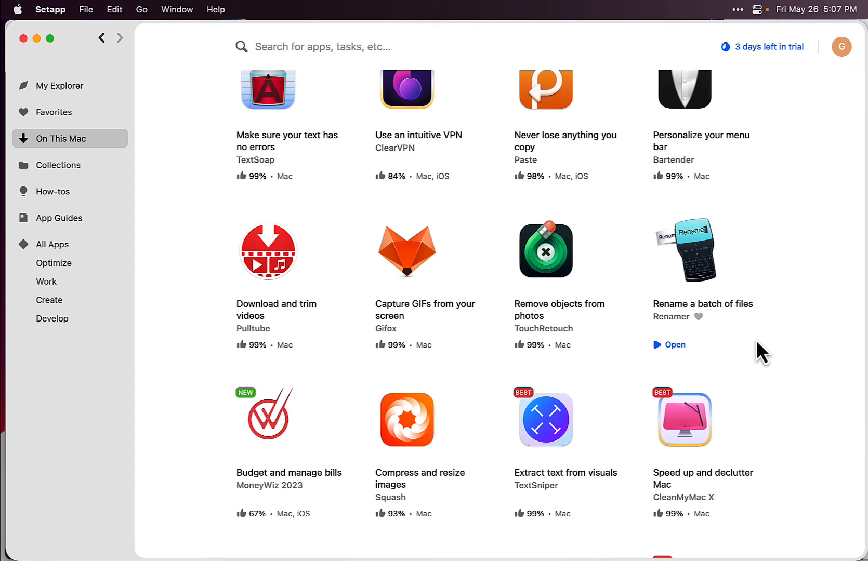
{"action": "scroll", "scroll_direction": "down", "scroll_amount": 3}
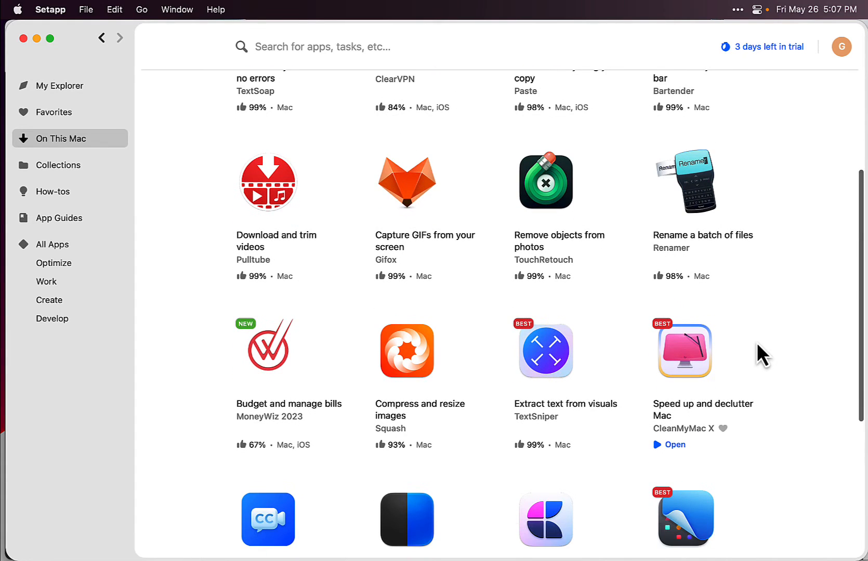
{"action": "scroll", "scroll_direction": "down", "scroll_amount": 3}
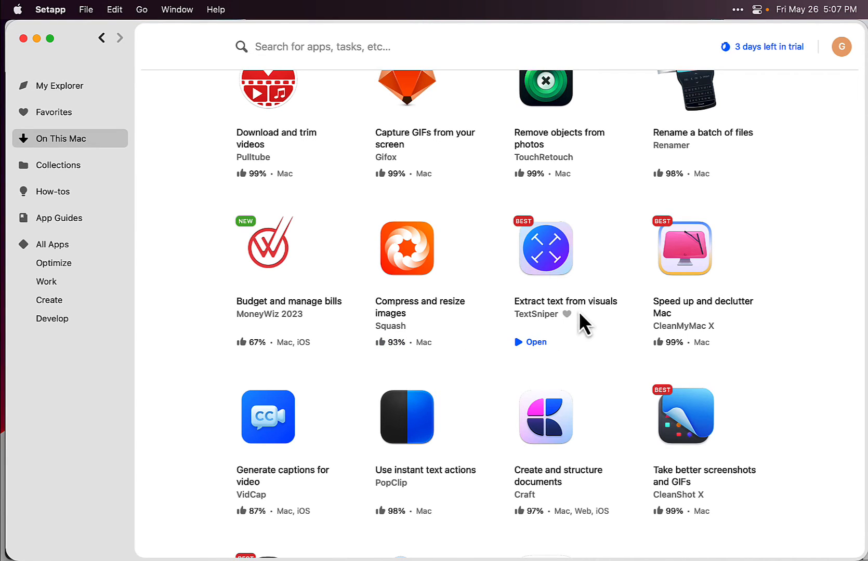
{"action": "mouse_move", "coordinate": [556, 279]}
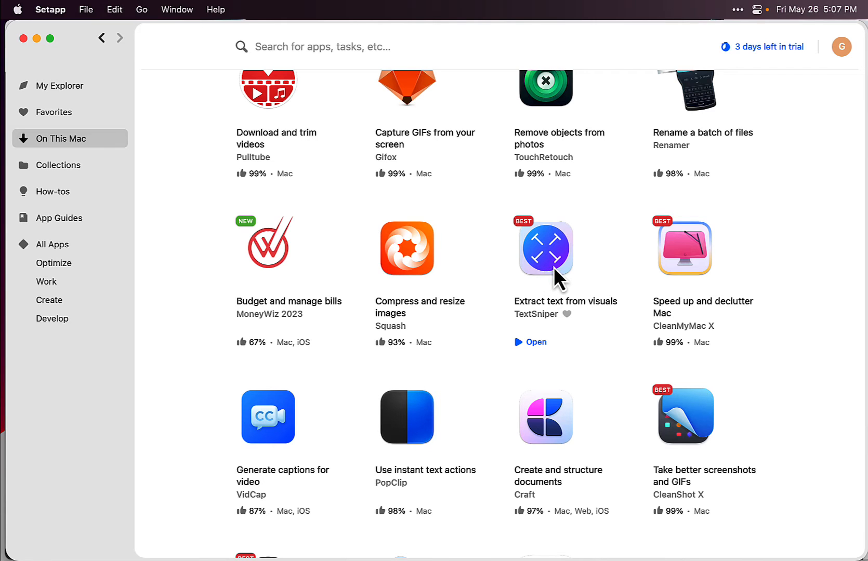
- Open TextSniper's page, scroll to its screenshots and description, and play the demo video
{"action": "left_click", "coordinate": [545, 249]}
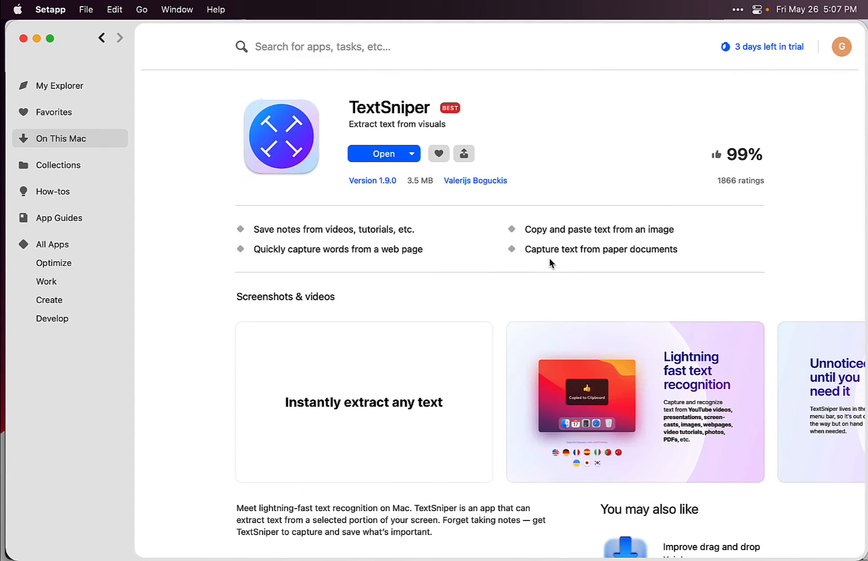
{"action": "scroll", "scroll_direction": "down", "scroll_amount": 3}
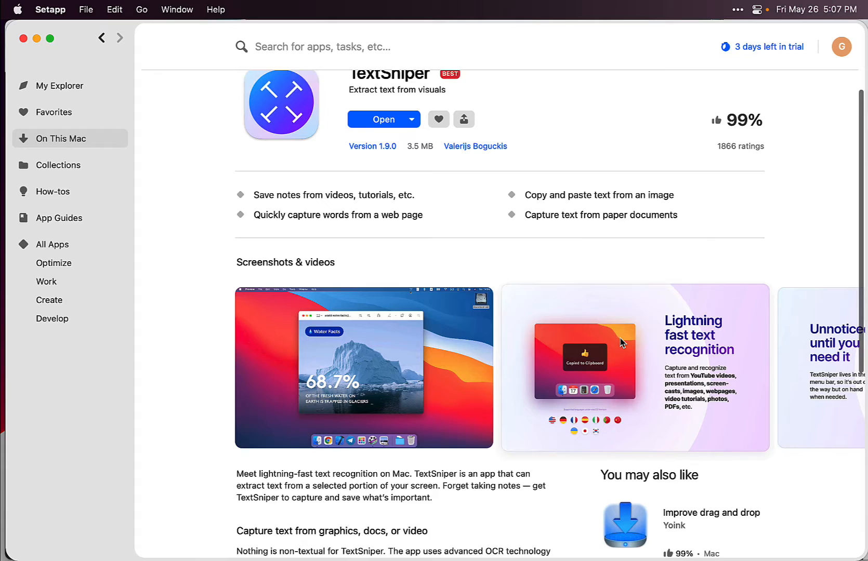
{"action": "scroll", "scroll_direction": "down", "scroll_amount": 3}
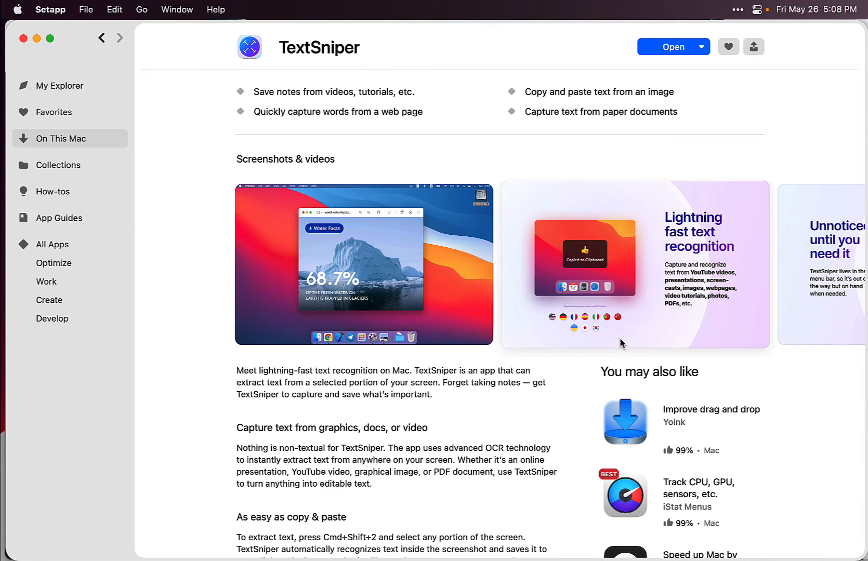
{"action": "scroll", "scroll_direction": "down", "scroll_amount": 3}
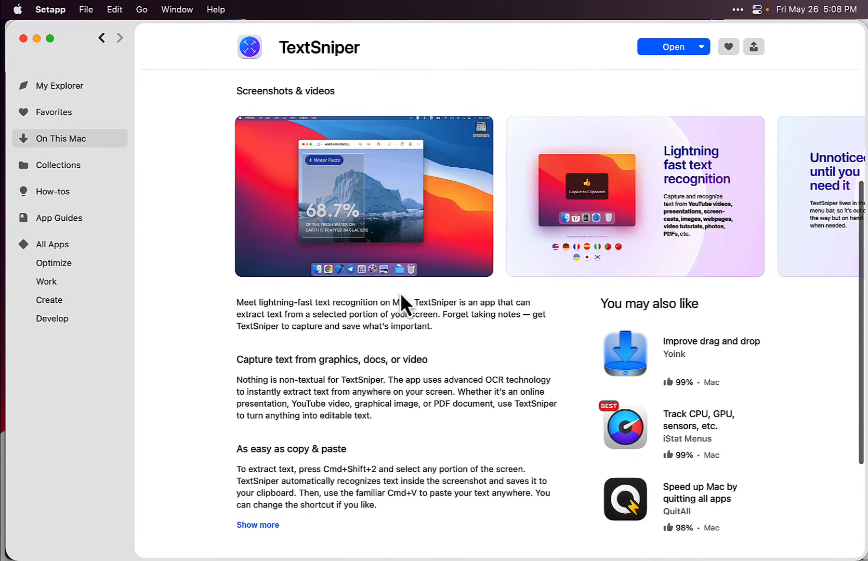
{"action": "left_click", "coordinate": [363, 197]}
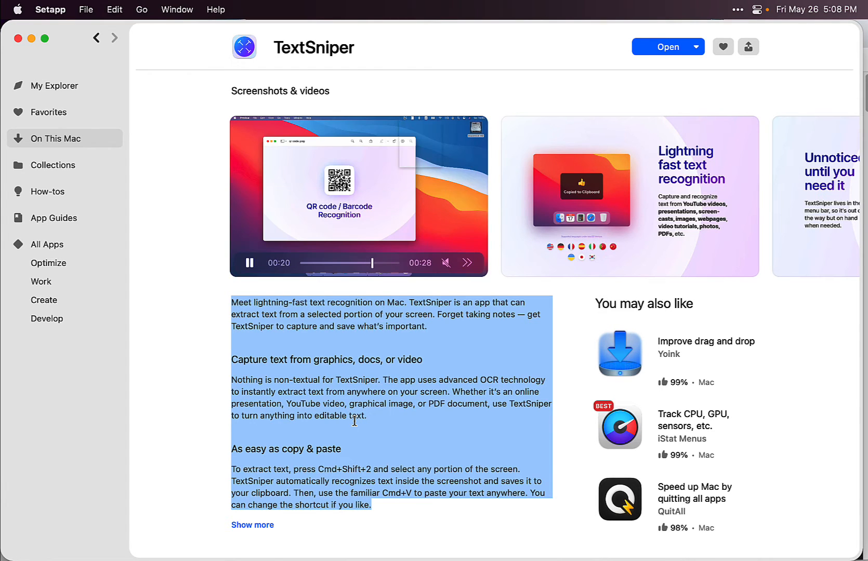
- Return to On This Mac and scroll to the row with Permute, Gemini, Grids and Luminar Neo
{"action": "left_click", "coordinate": [96, 38]}
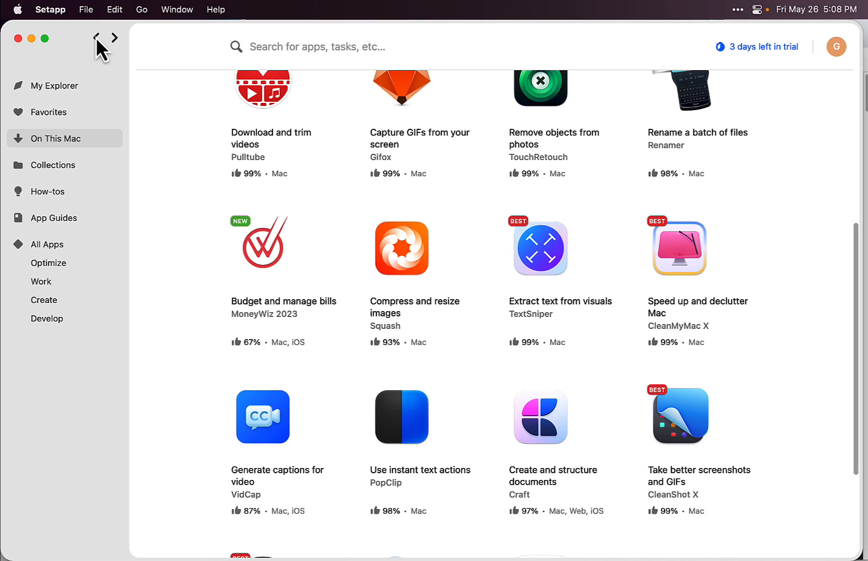
{"action": "mouse_move", "coordinate": [649, 341]}
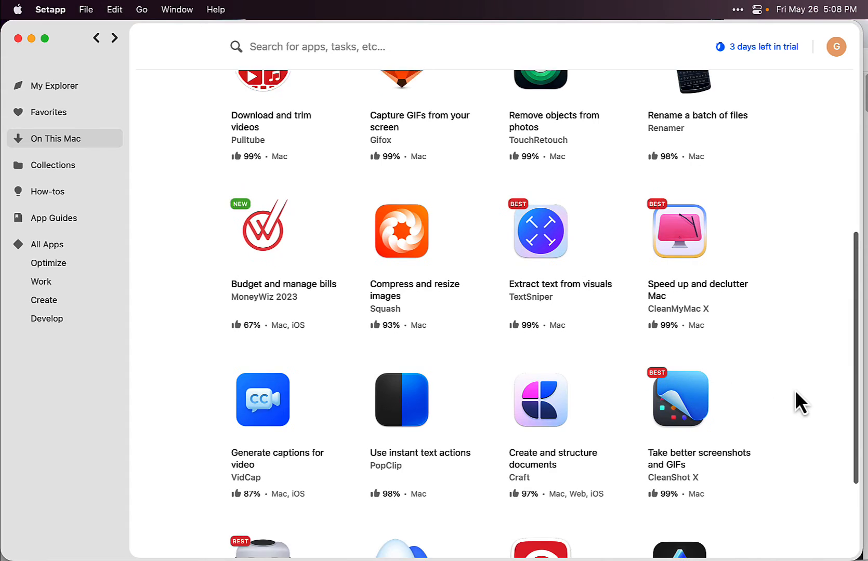
{"action": "scroll", "scroll_direction": "down", "scroll_amount": 3}
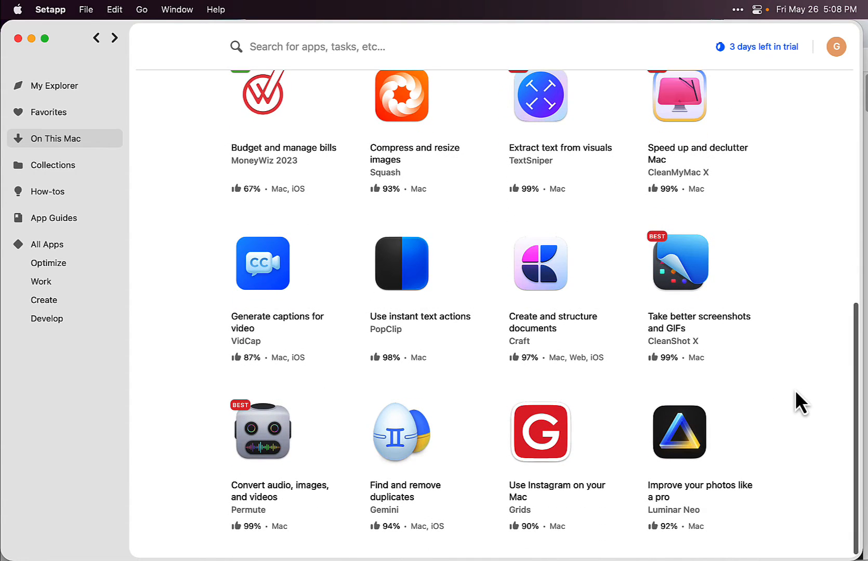
{"action": "mouse_move", "coordinate": [541, 433]}
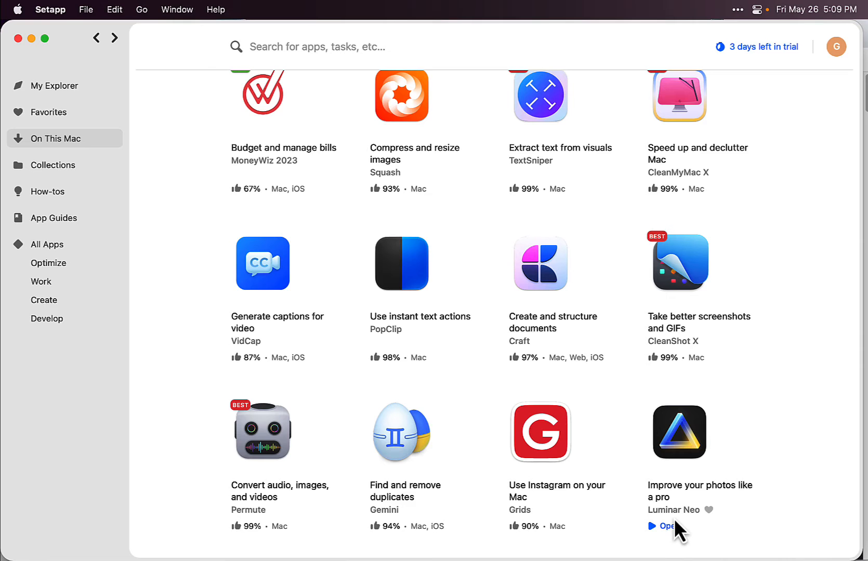
{"action": "mouse_move", "coordinate": [687, 460]}
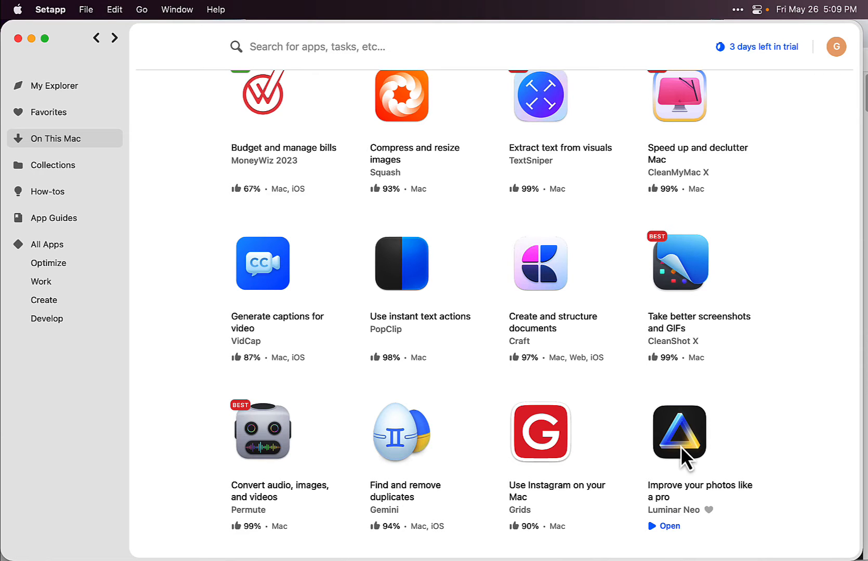
- Open Luminar Neo's page, scroll through its screenshots, videos and description, then go to My Explorer
{"action": "left_click", "coordinate": [678, 433]}
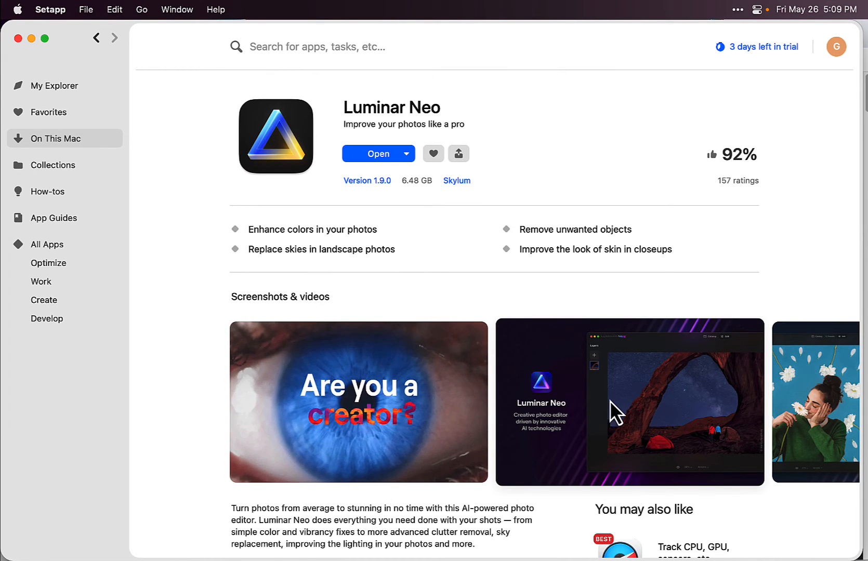
{"action": "scroll", "scroll_direction": "down", "scroll_amount": 3}
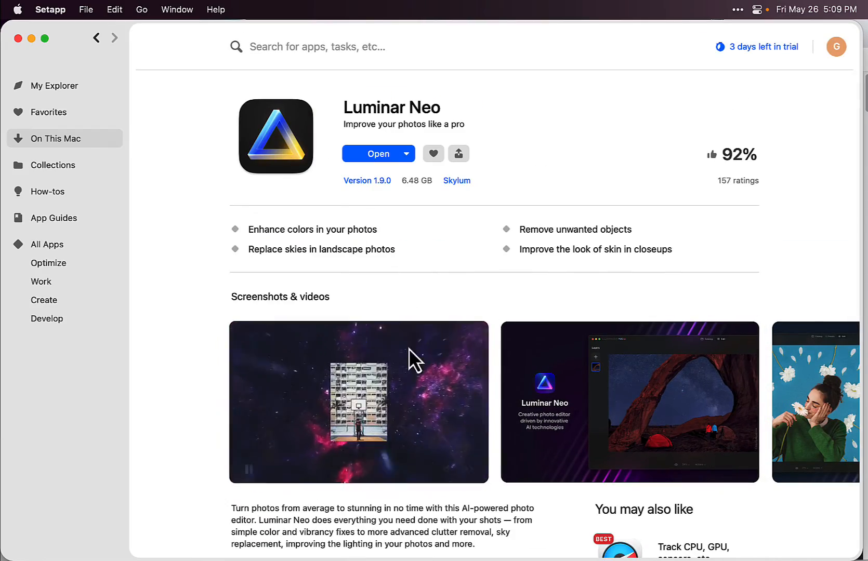
{"action": "scroll", "scroll_direction": "down", "scroll_amount": 3}
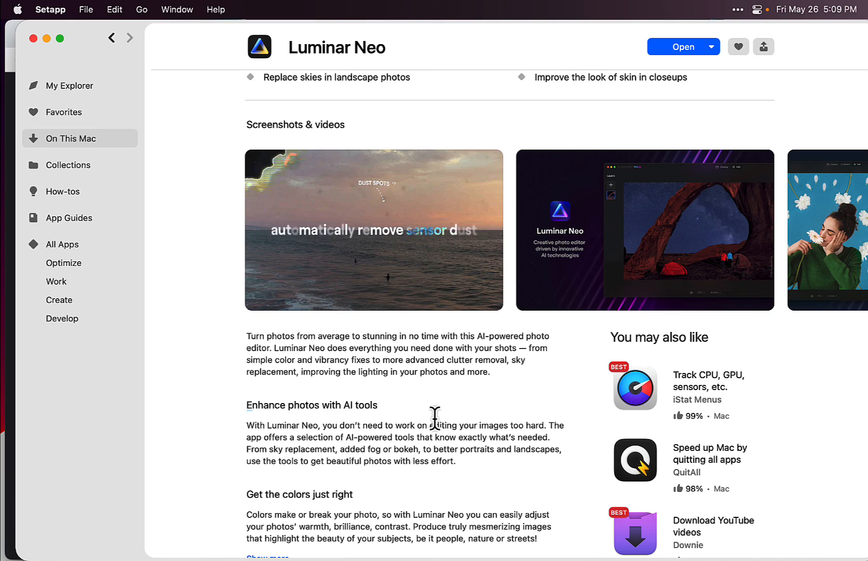
{"action": "left_click", "coordinate": [70, 86]}
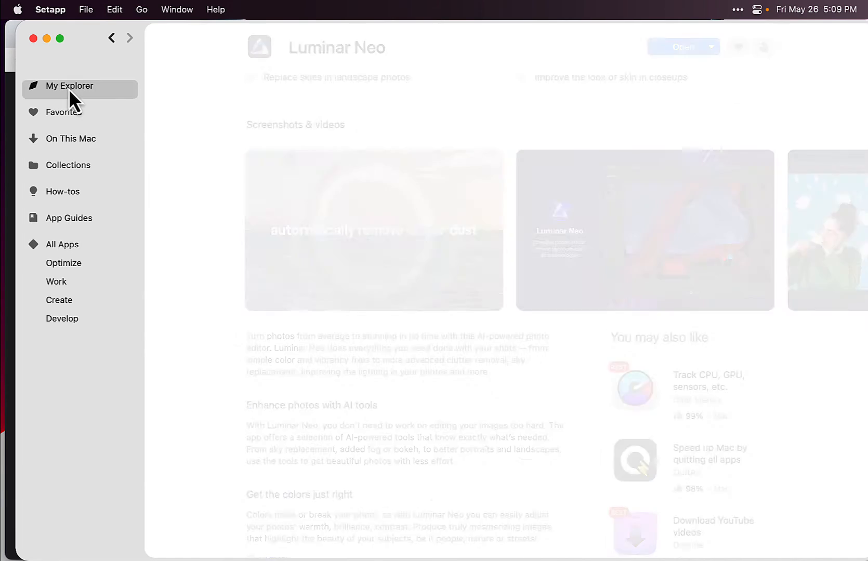
- Go back to On This Mac and scroll to MoneyWiz 2023's features and screenshots
{"action": "left_click", "coordinate": [70, 86]}
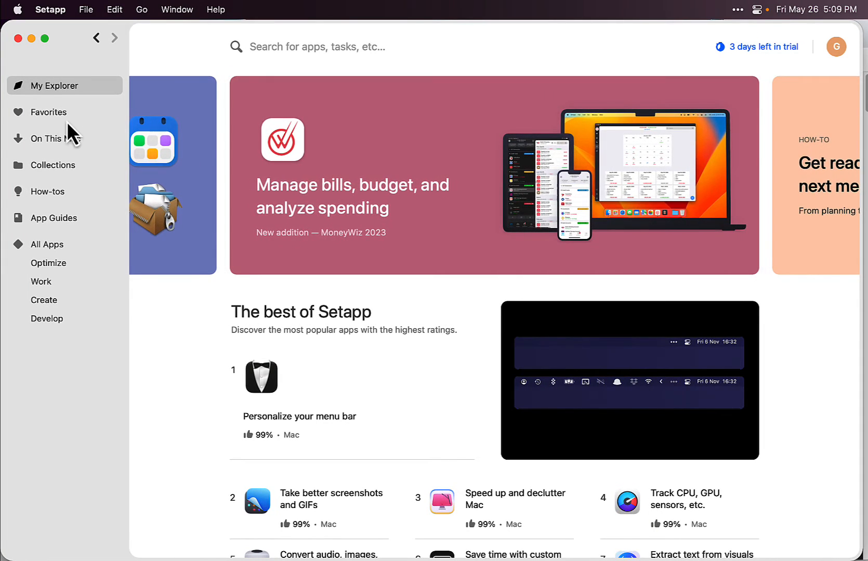
{"action": "left_click", "coordinate": [57, 138]}
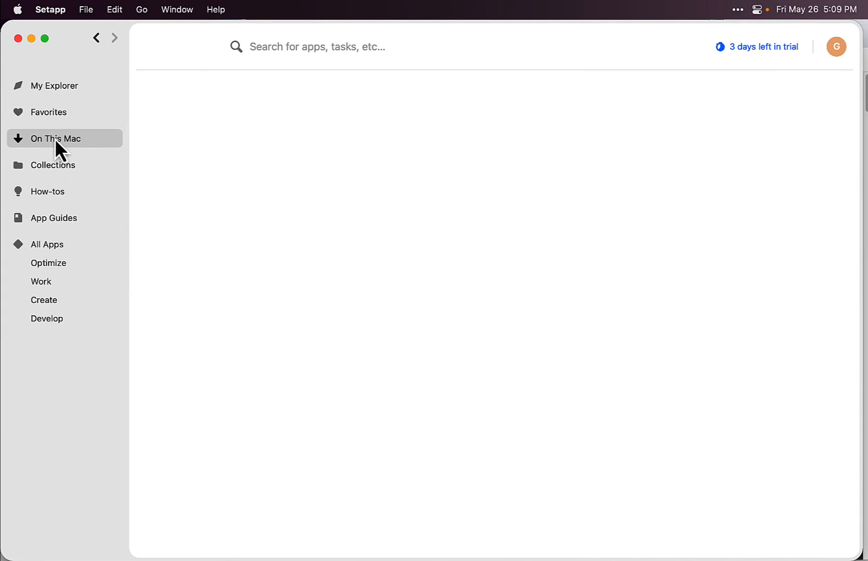
{"action": "left_click", "coordinate": [58, 138]}
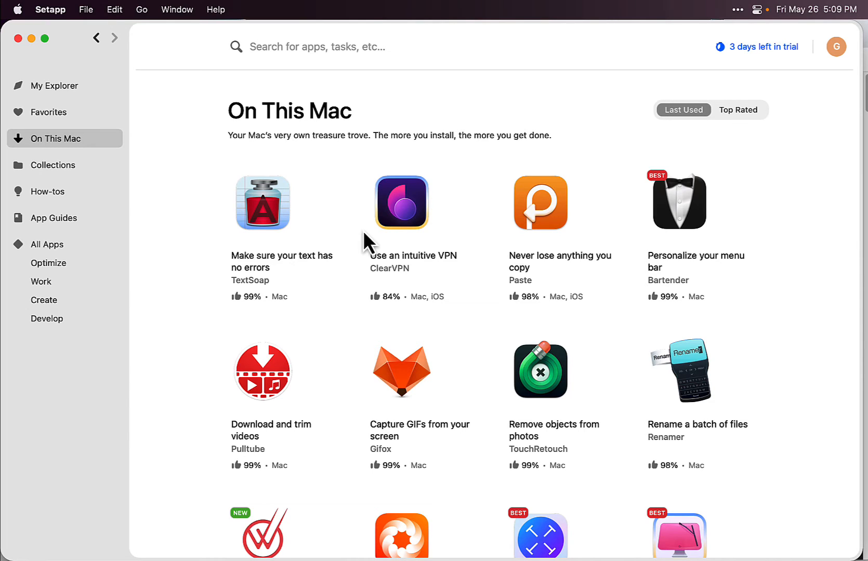
{"action": "scroll", "scroll_direction": "down", "scroll_amount": 3}
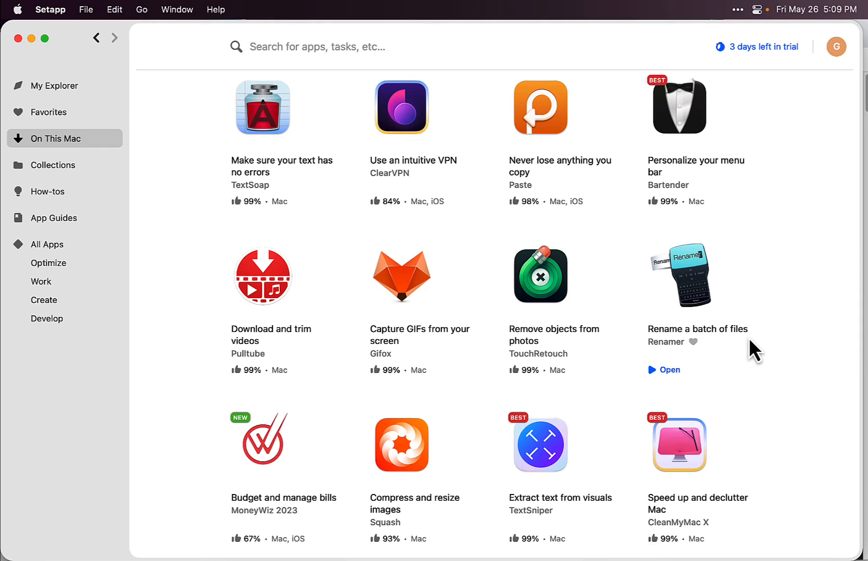
{"action": "scroll", "scroll_direction": "down", "scroll_amount": 3}
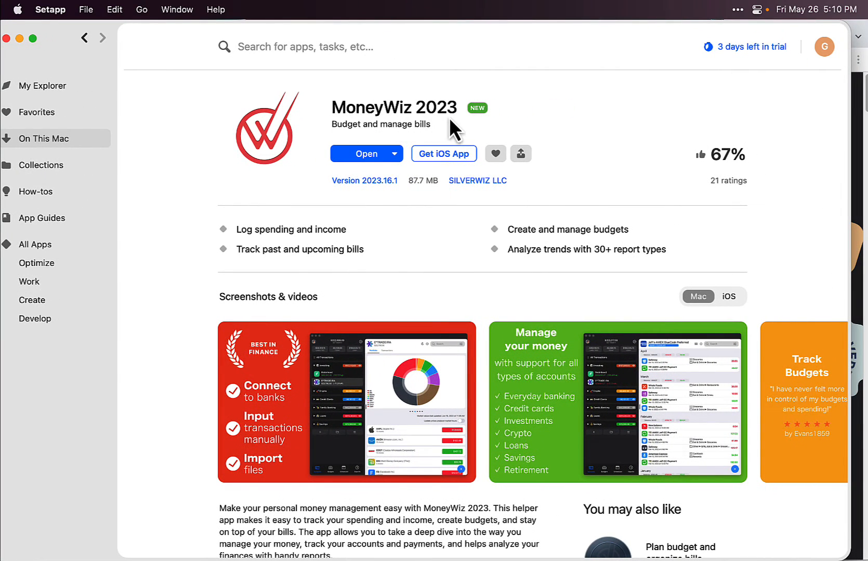
{"action": "mouse_move", "coordinate": [482, 199]}
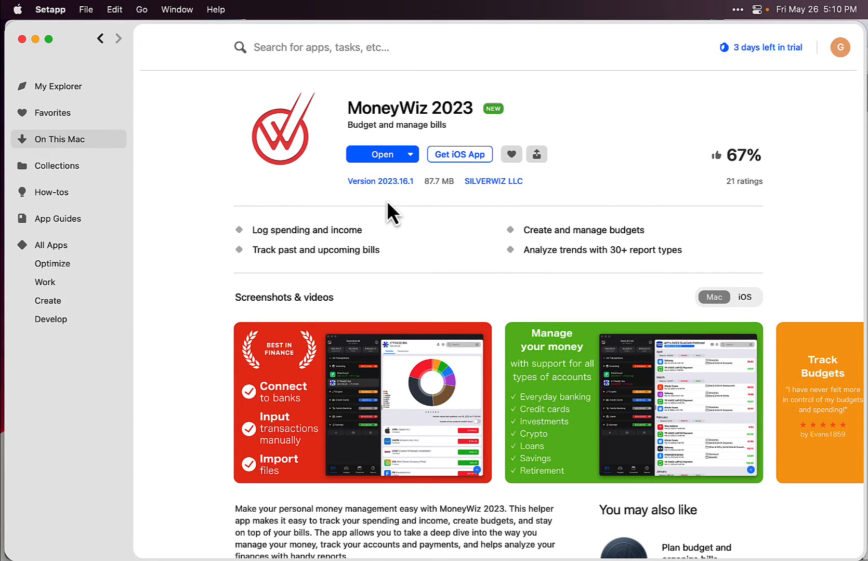
{"action": "mouse_move", "coordinate": [473, 229]}
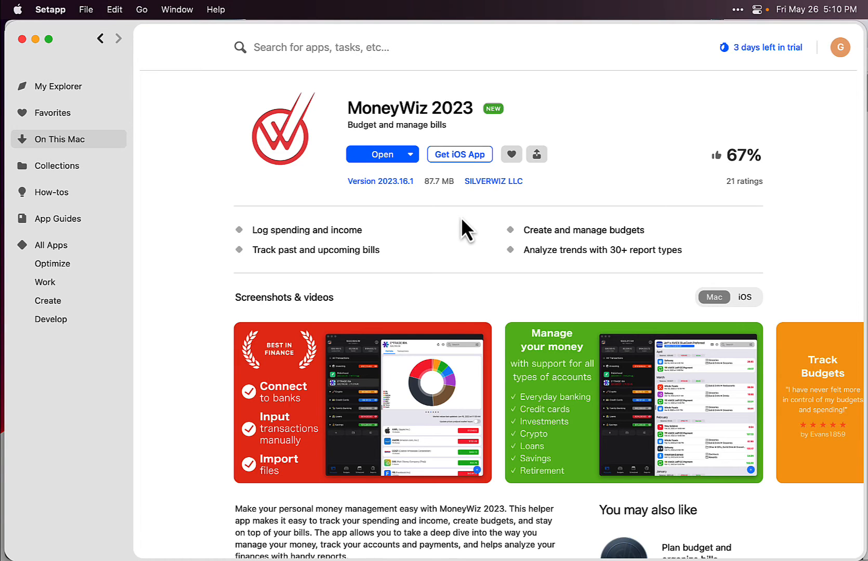
{"action": "mouse_move", "coordinate": [448, 272]}
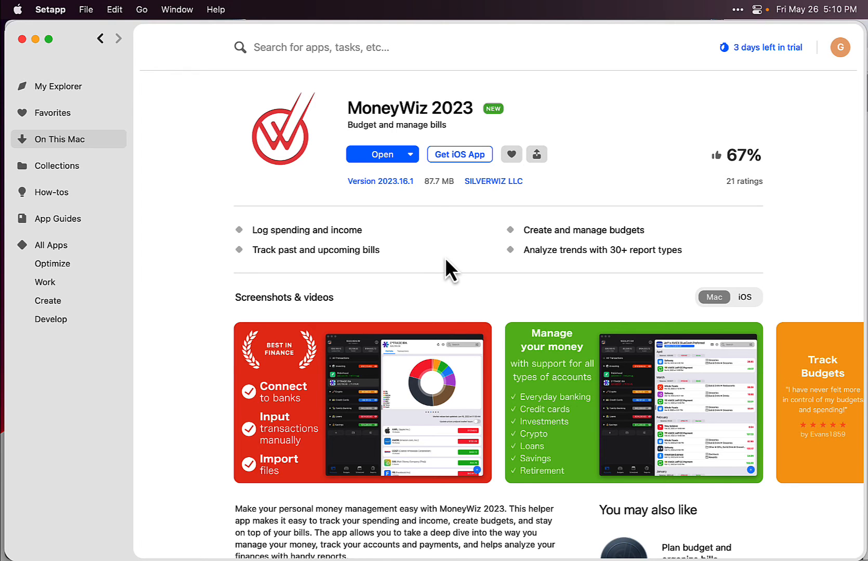
{"action": "scroll", "scroll_direction": "down", "scroll_amount": 3}
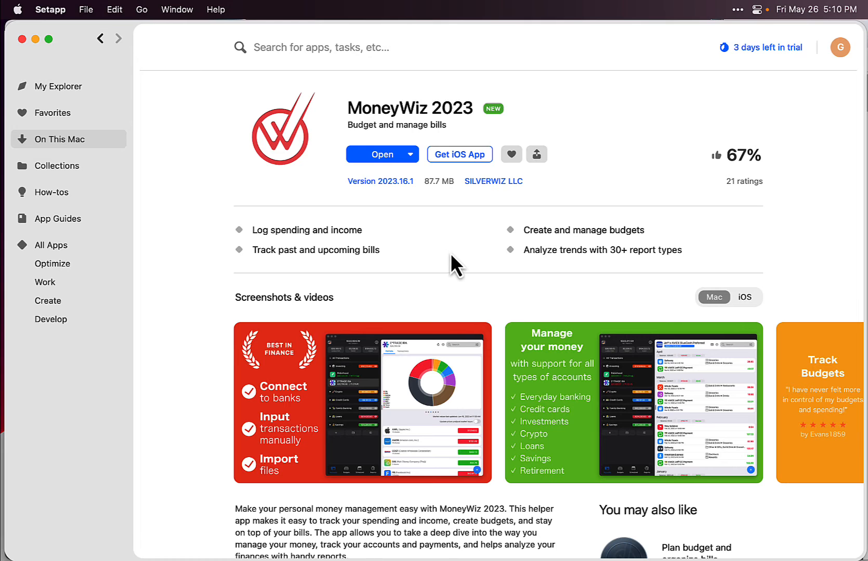
{"action": "mouse_move", "coordinate": [267, 169]}
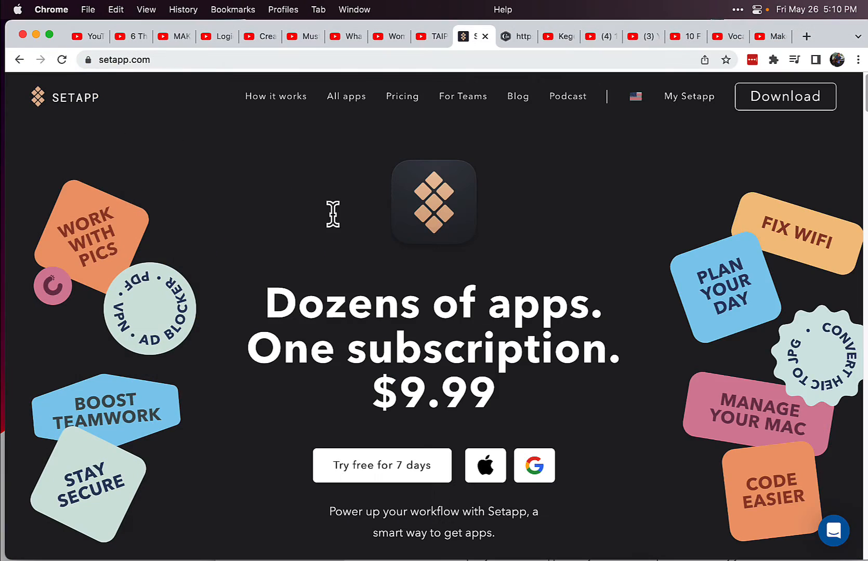
- Scroll setapp.com past the task showcase cards to 'Your Setapp journey' and testimonials
{"action": "scroll", "scroll_direction": "down", "scroll_amount": 3}
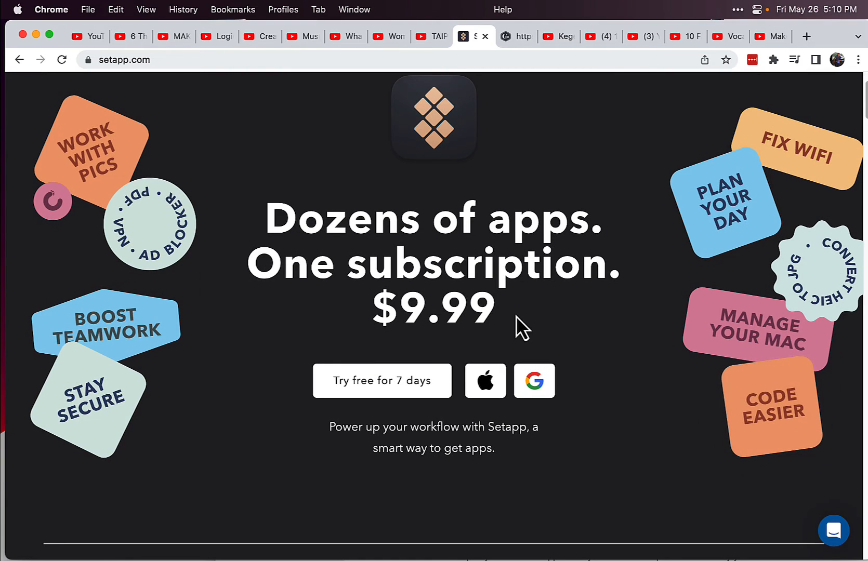
{"action": "scroll", "scroll_direction": "down", "scroll_amount": 3}
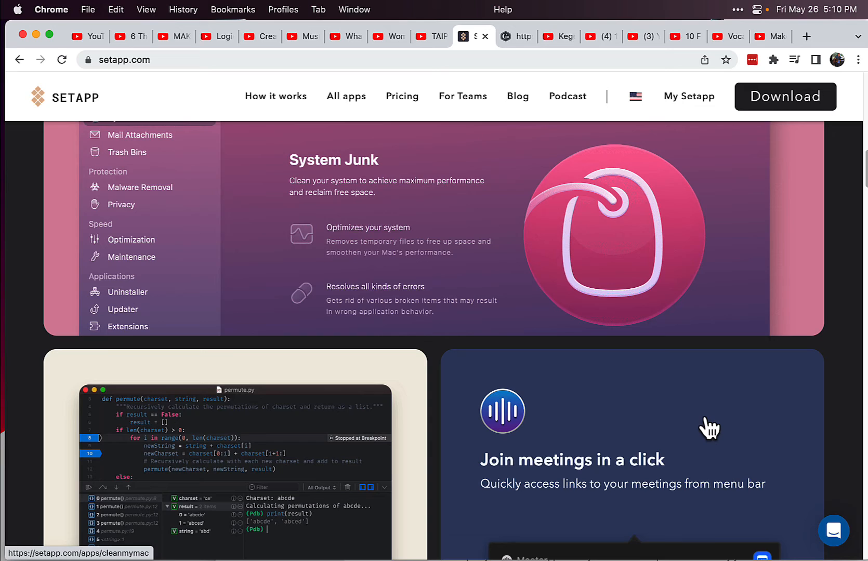
{"action": "scroll", "scroll_direction": "down", "scroll_amount": 3}
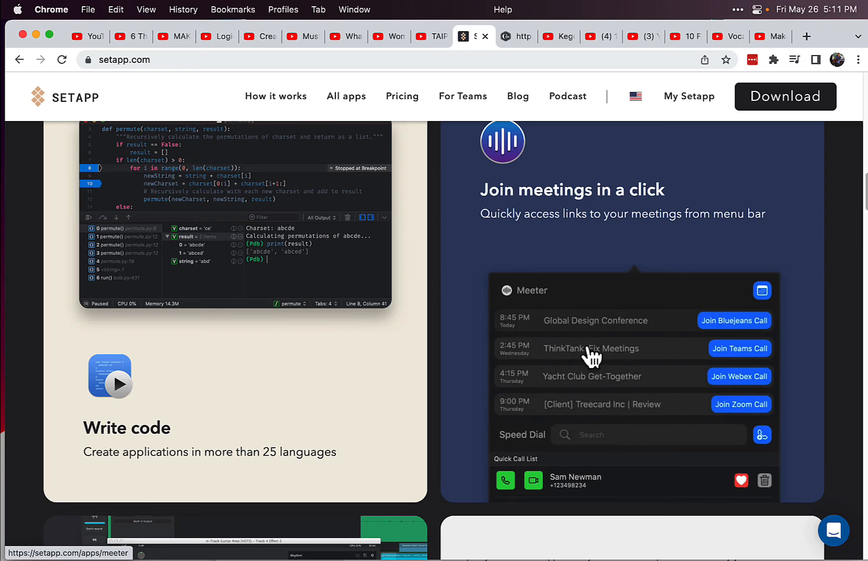
{"action": "scroll", "scroll_direction": "down", "scroll_amount": 3}
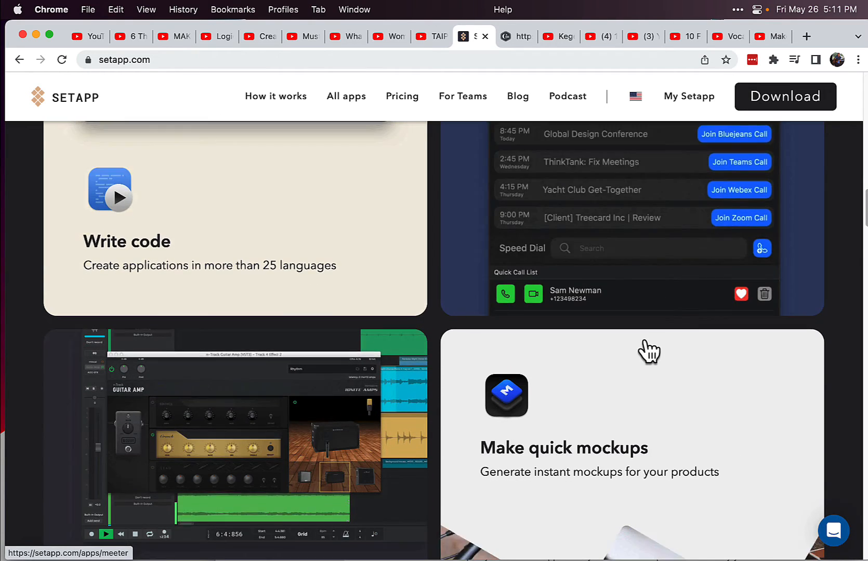
{"action": "scroll", "scroll_direction": "down", "scroll_amount": 3}
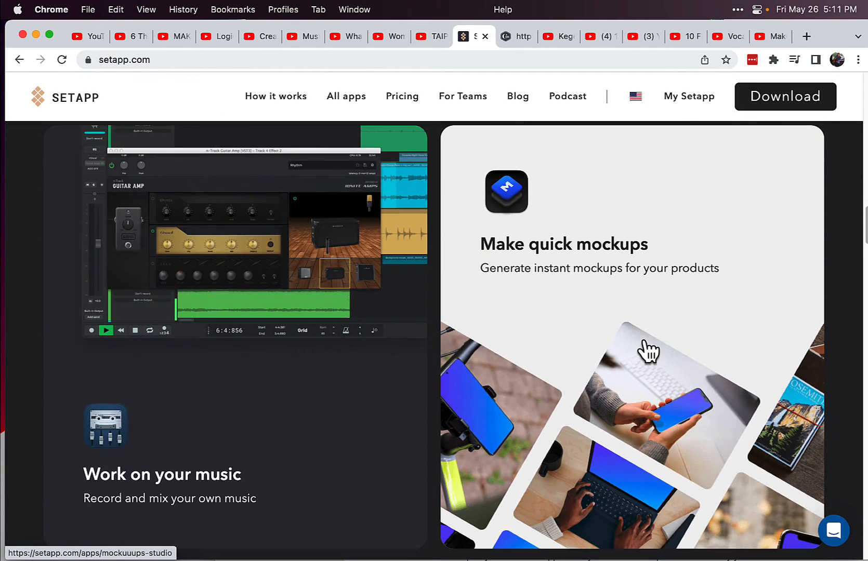
{"action": "scroll", "scroll_direction": "down", "scroll_amount": 3}
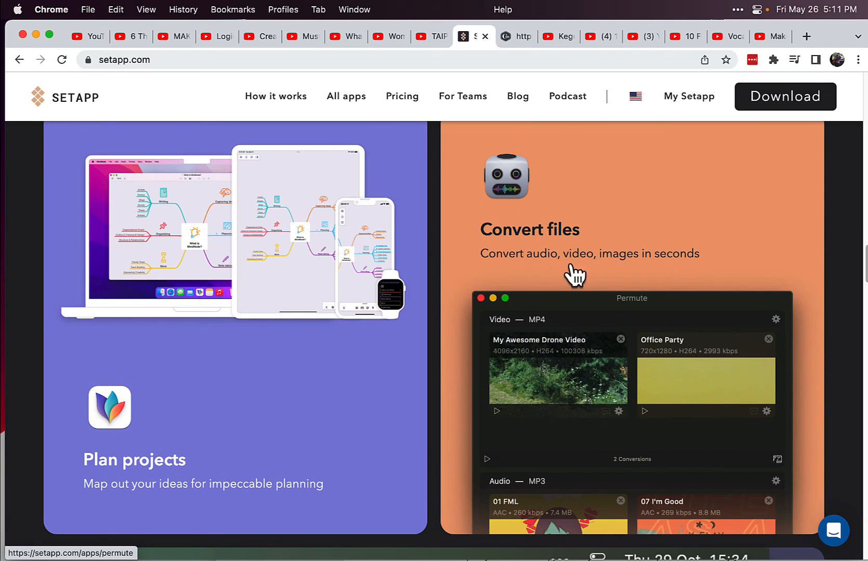
{"action": "mouse_move", "coordinate": [670, 277]}
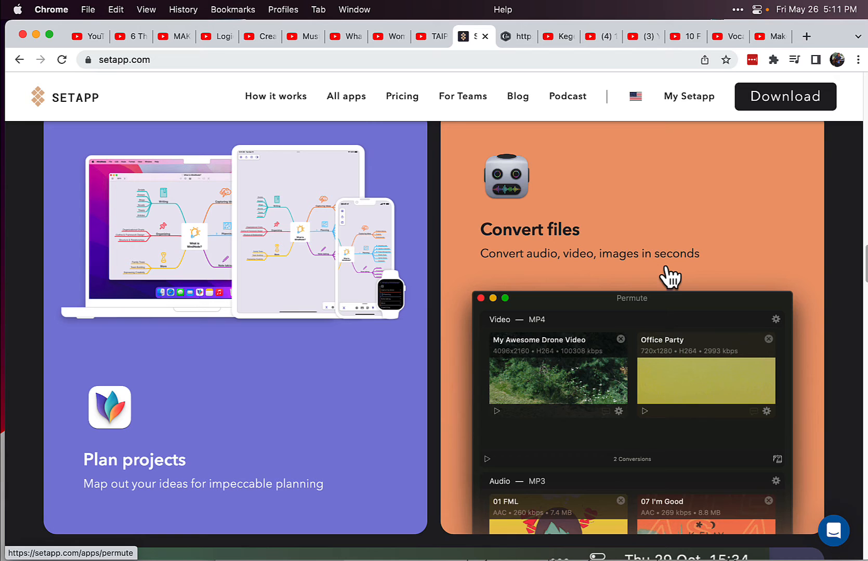
{"action": "scroll", "scroll_direction": "down", "scroll_amount": 3}
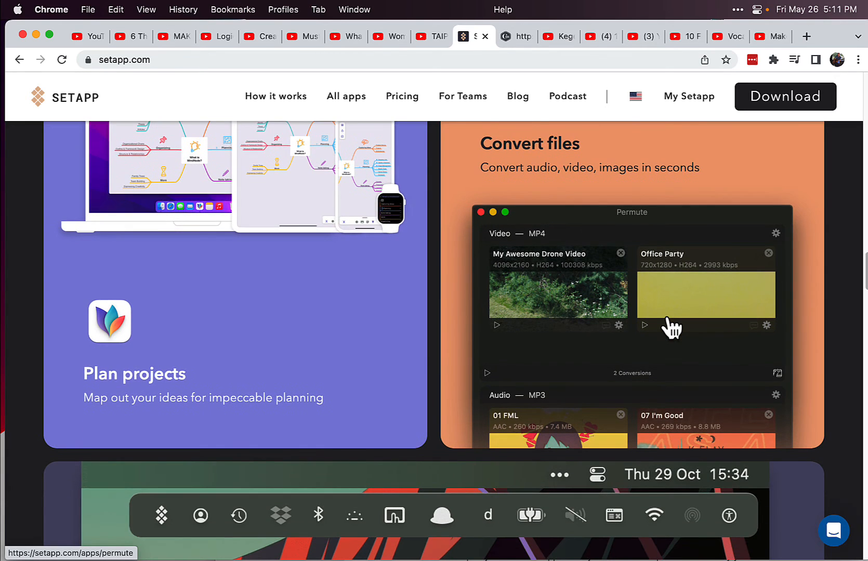
{"action": "scroll", "scroll_direction": "down", "scroll_amount": 3}
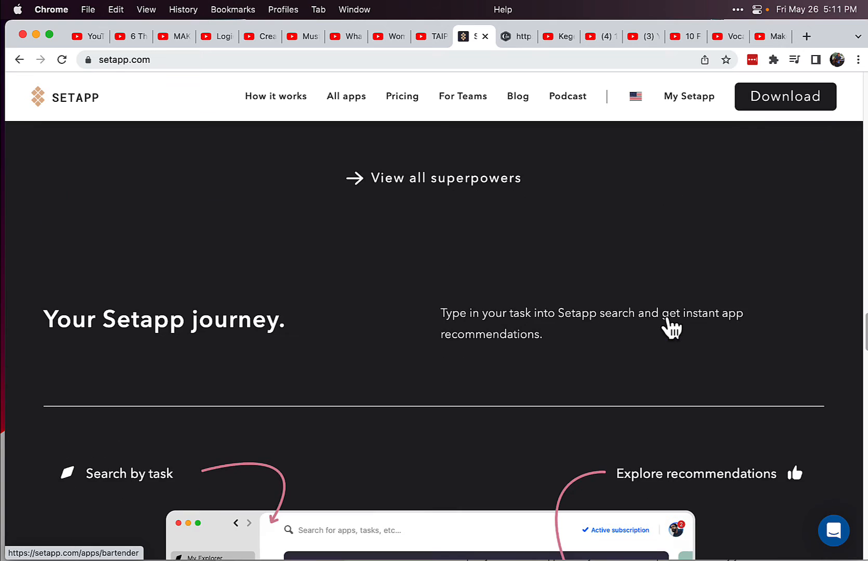
{"action": "scroll", "scroll_direction": "down", "scroll_amount": 3}
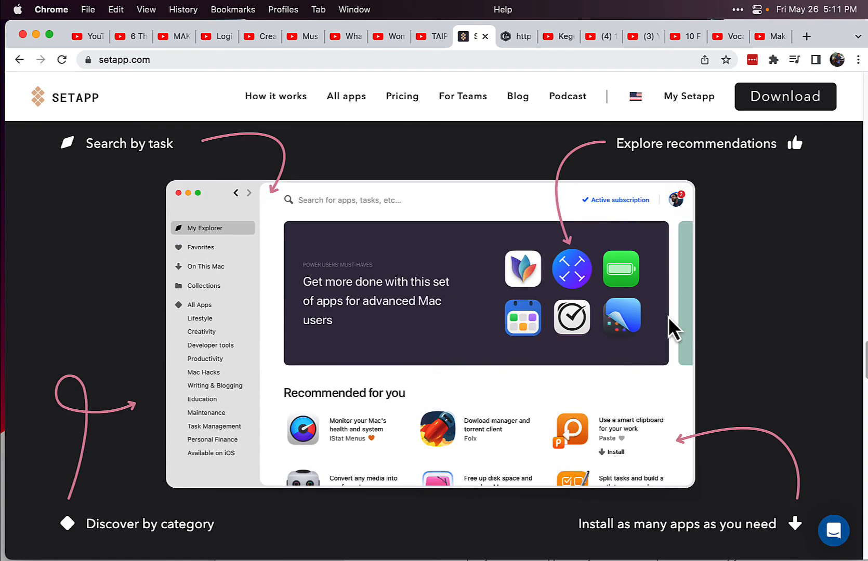
{"action": "scroll", "scroll_direction": "down", "scroll_amount": 3}
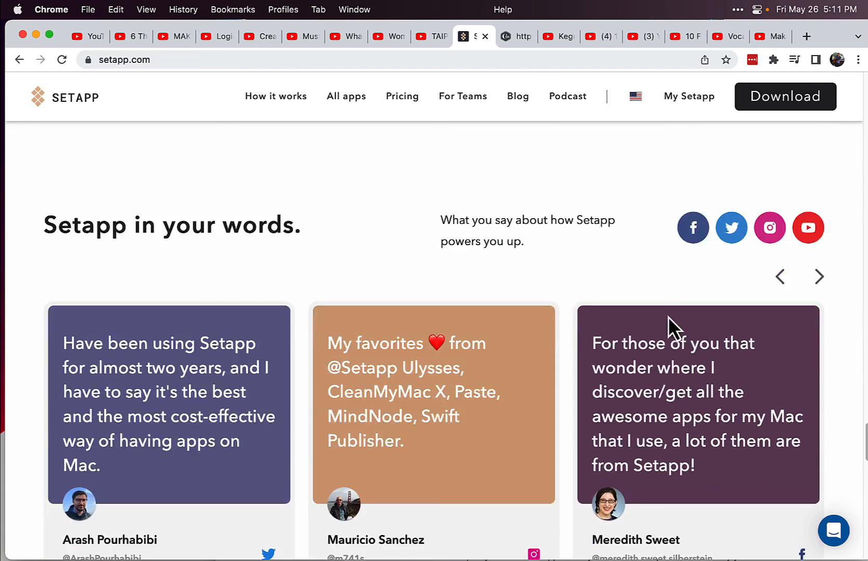
{"action": "scroll", "scroll_direction": "down", "scroll_amount": 3}
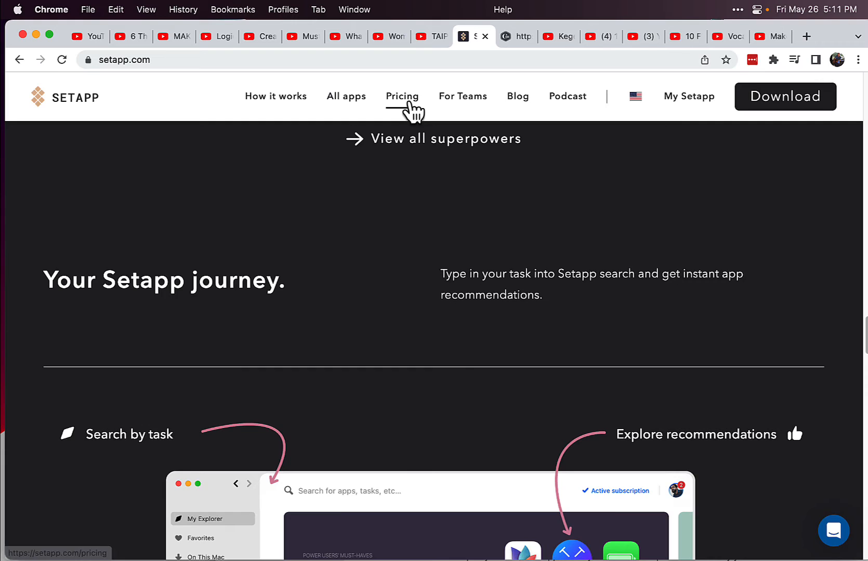
- On the Pricing page, highlight the $12.49 Mac + iOS monthly price
{"action": "left_click", "coordinate": [402, 96]}
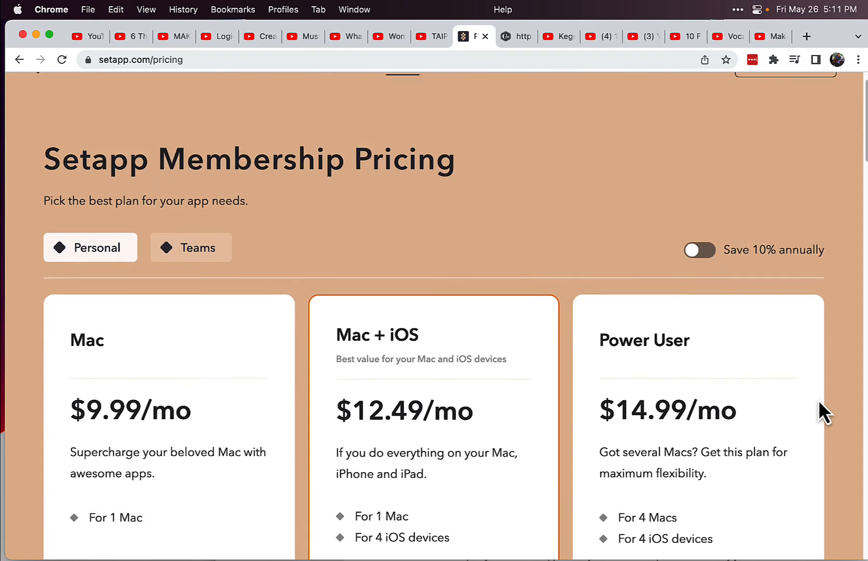
{"action": "scroll", "scroll_direction": "down", "scroll_amount": 3}
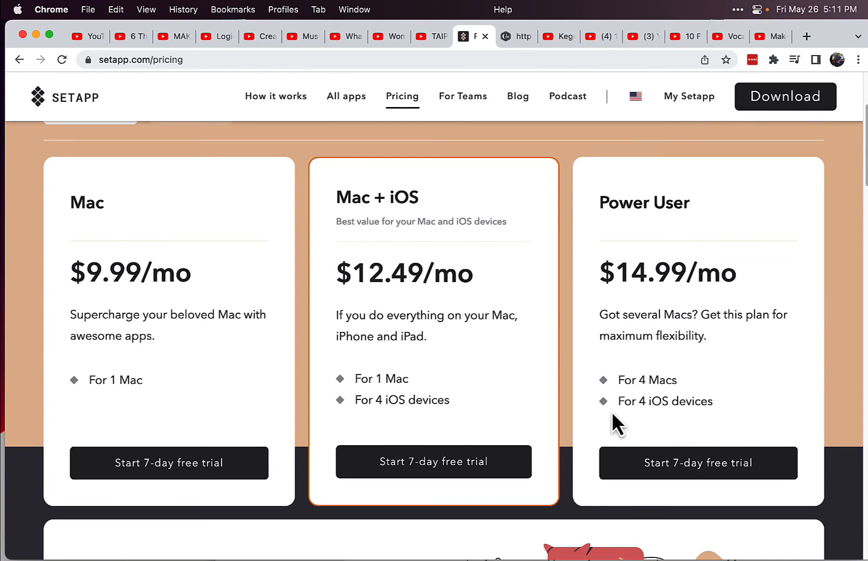
{"action": "mouse_move", "coordinate": [367, 283]}
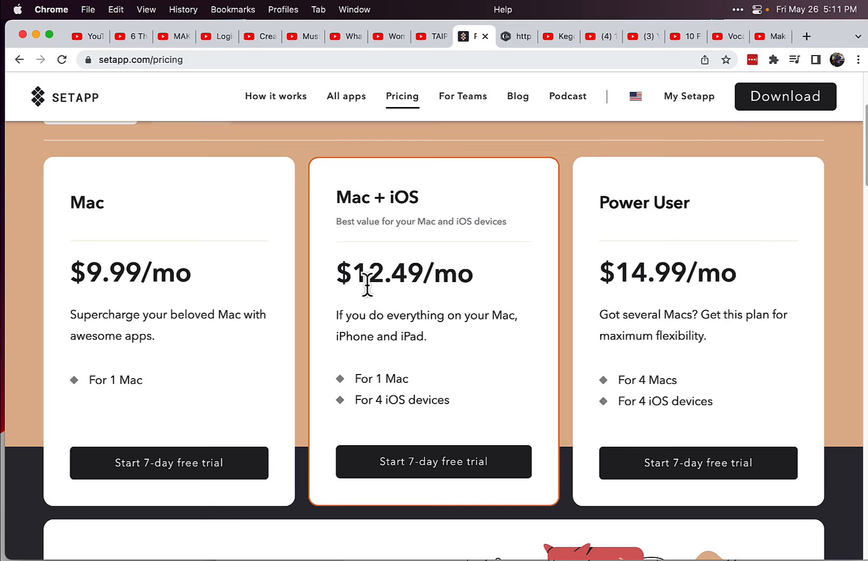
{"action": "mouse_move", "coordinate": [367, 210]}
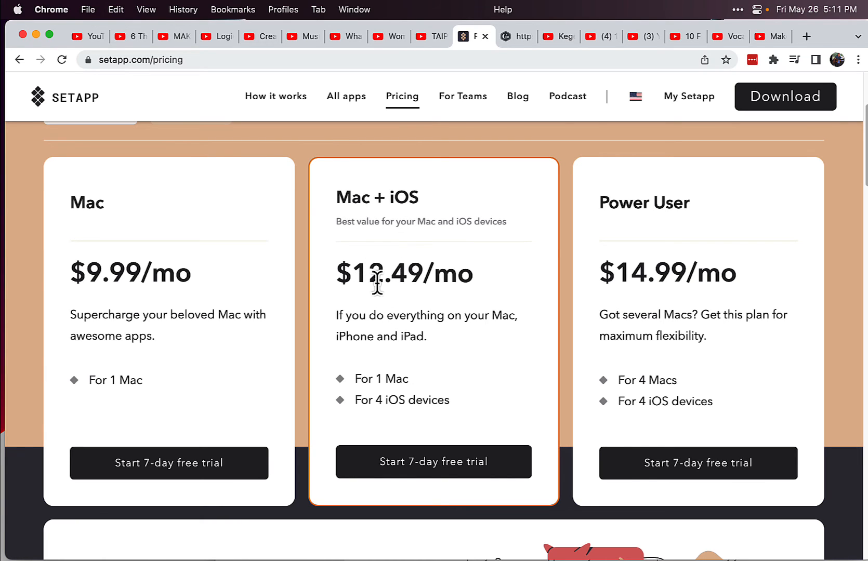
{"action": "mouse_move", "coordinate": [357, 379]}
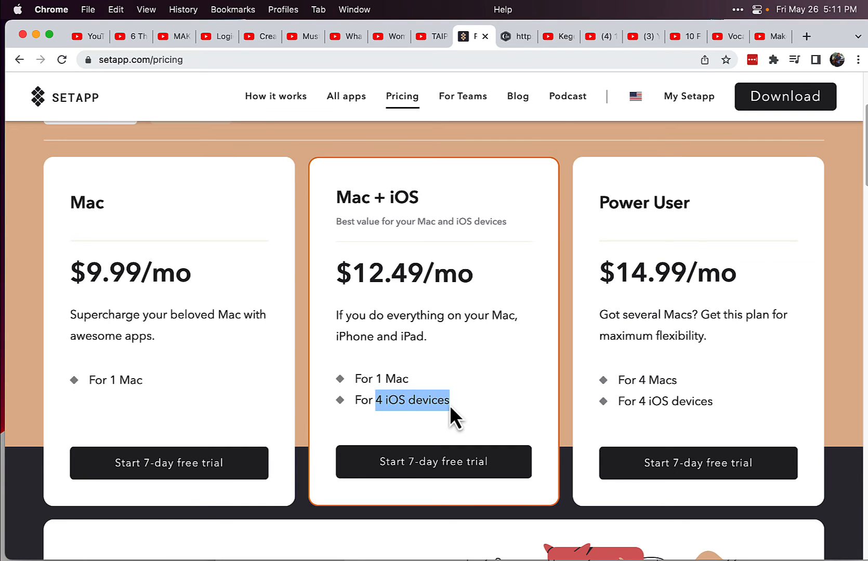
{"action": "mouse_move", "coordinate": [443, 257]}
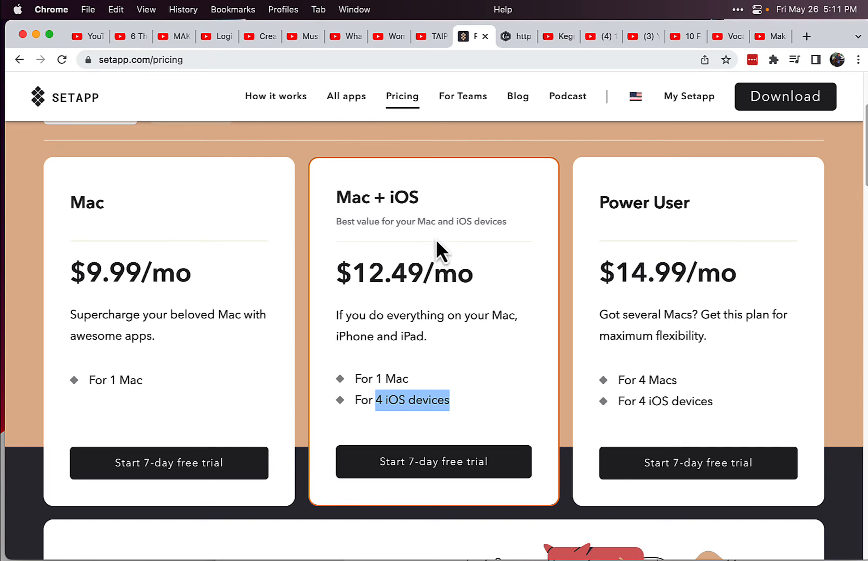
{"action": "mouse_move", "coordinate": [495, 254]}
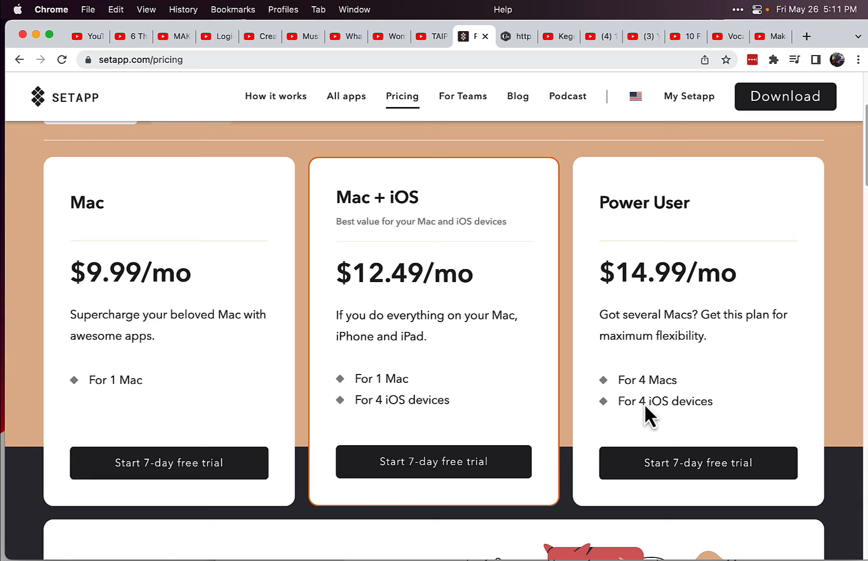
{"action": "mouse_move", "coordinate": [698, 414]}
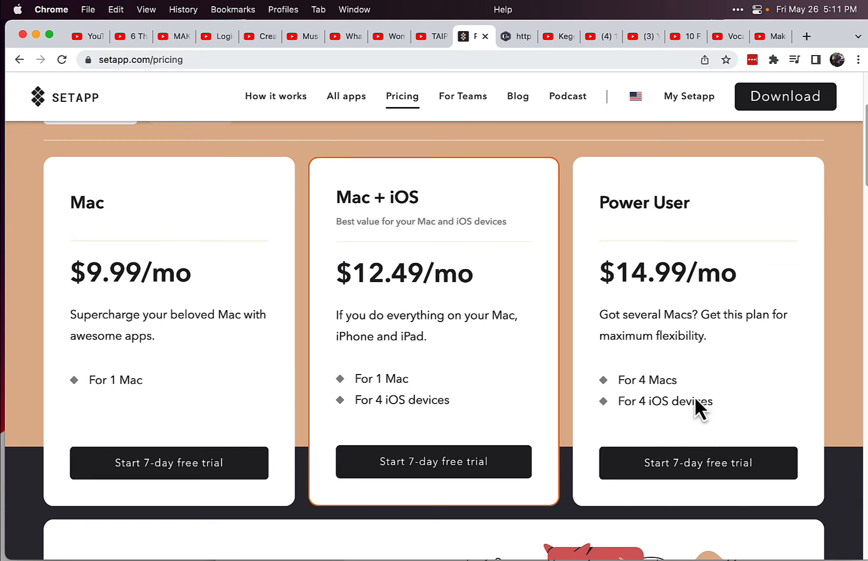
{"action": "double_click", "coordinate": [674, 273]}
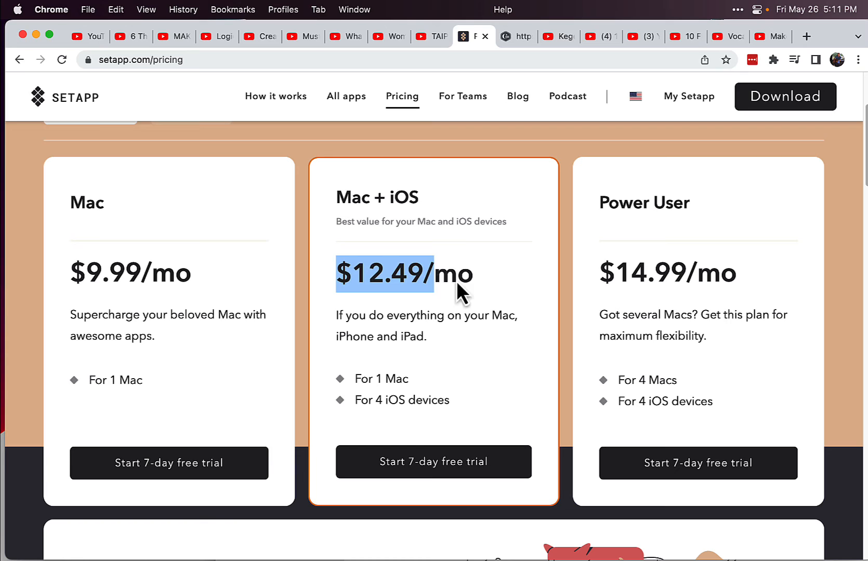
{"action": "scroll", "scroll_direction": "down", "scroll_amount": 3}
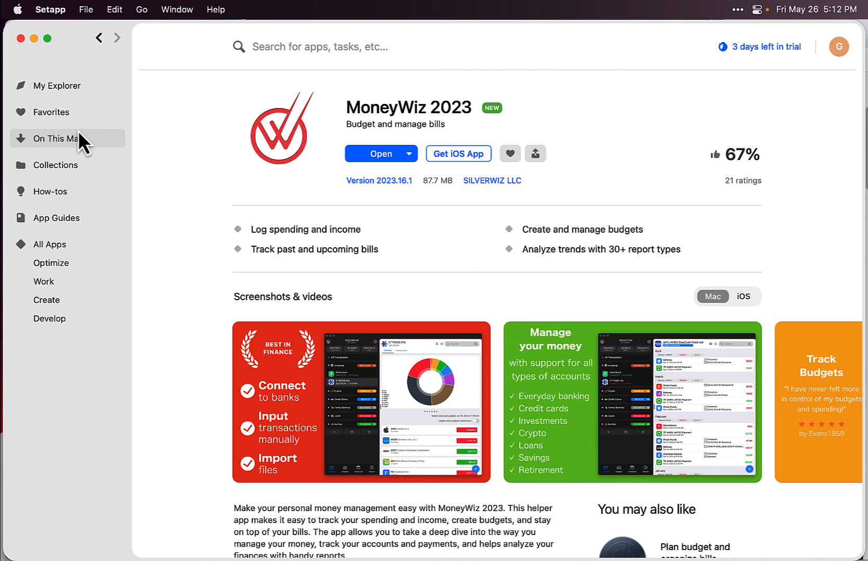
- Show On This Mac and scroll down to Permute, Gemini, Grids and Luminar Neo
{"action": "left_click", "coordinate": [58, 139]}
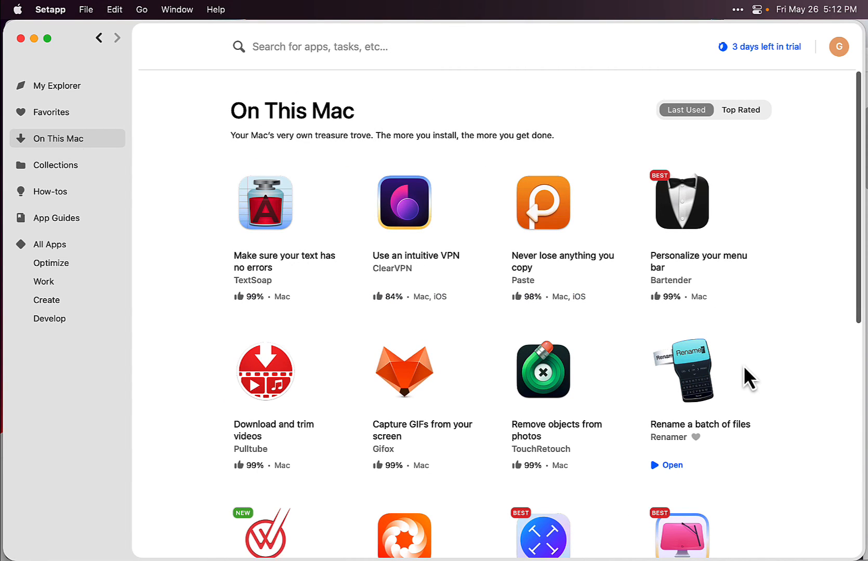
{"action": "scroll", "scroll_direction": "down", "scroll_amount": 3}
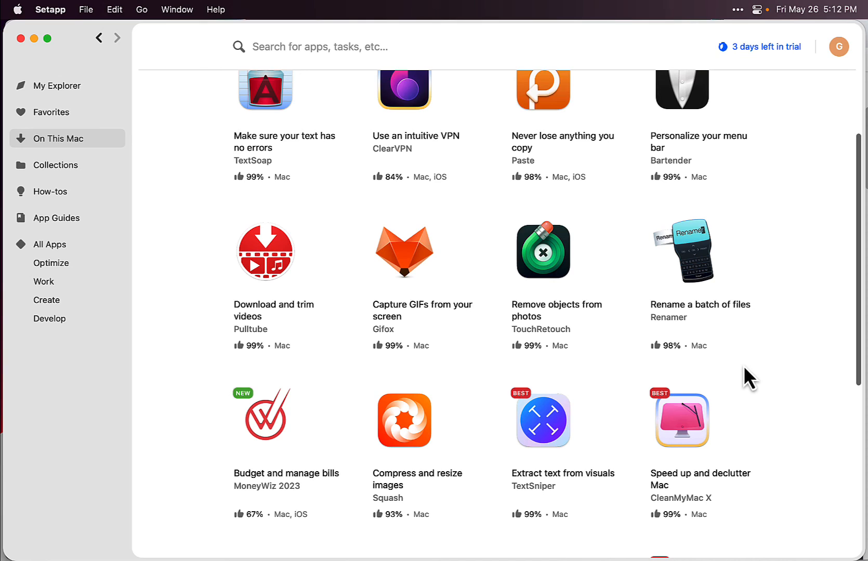
{"action": "scroll", "scroll_direction": "down", "scroll_amount": 3}
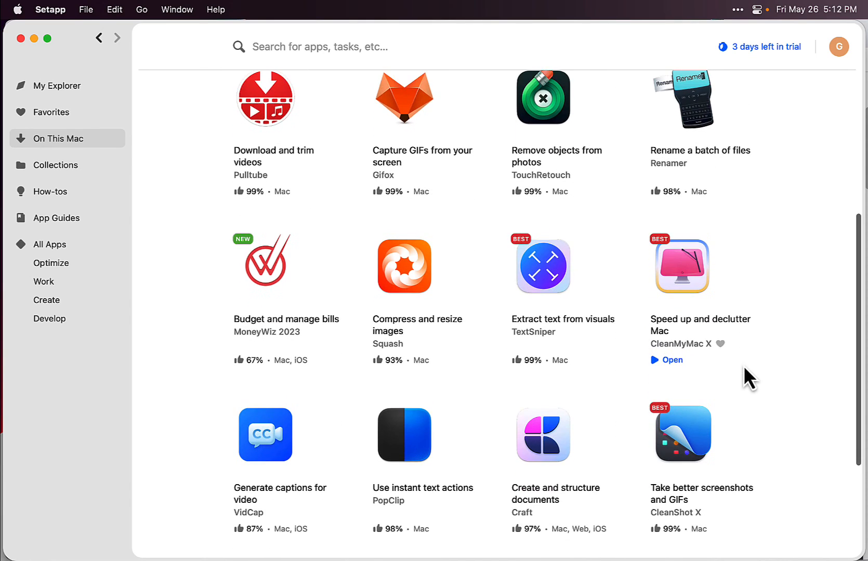
{"action": "scroll", "scroll_direction": "down", "scroll_amount": 3}
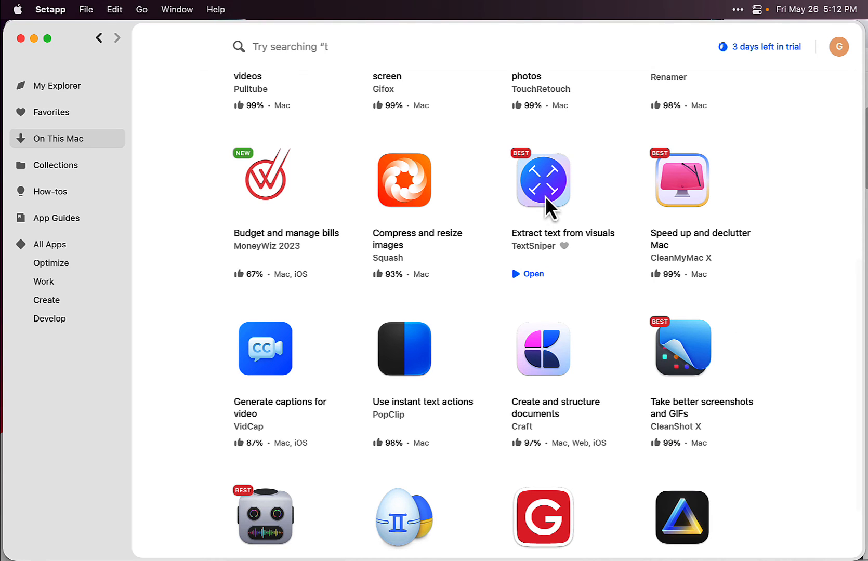
{"action": "scroll", "scroll_direction": "down", "scroll_amount": 3}
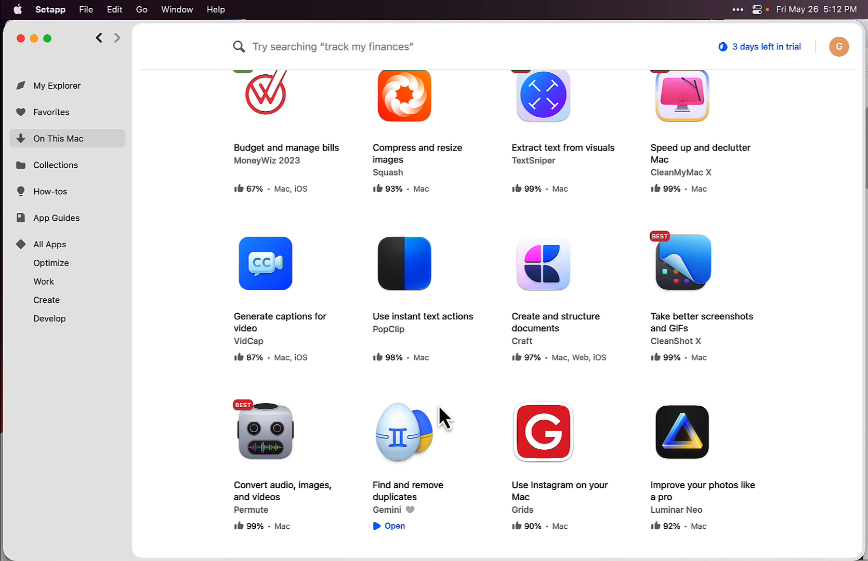
{"action": "mouse_move", "coordinate": [445, 451]}
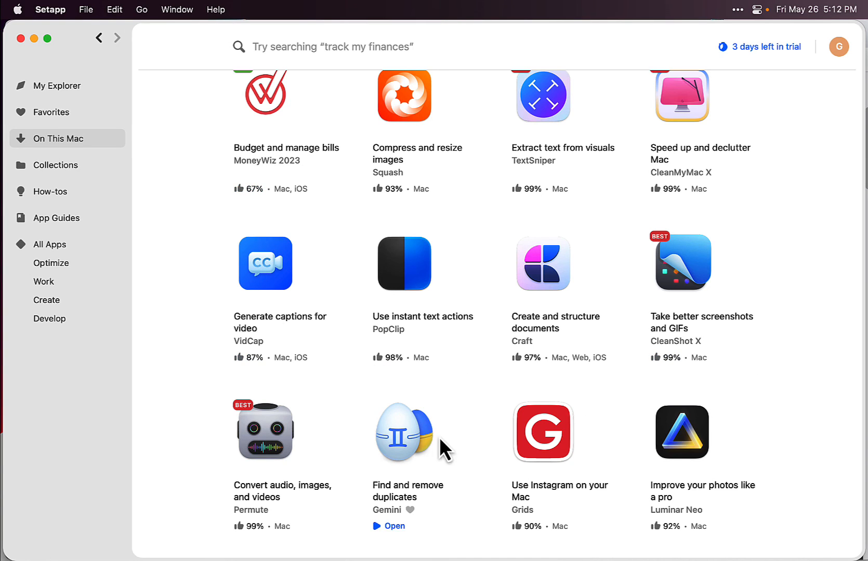
{"action": "mouse_move", "coordinate": [422, 509]}
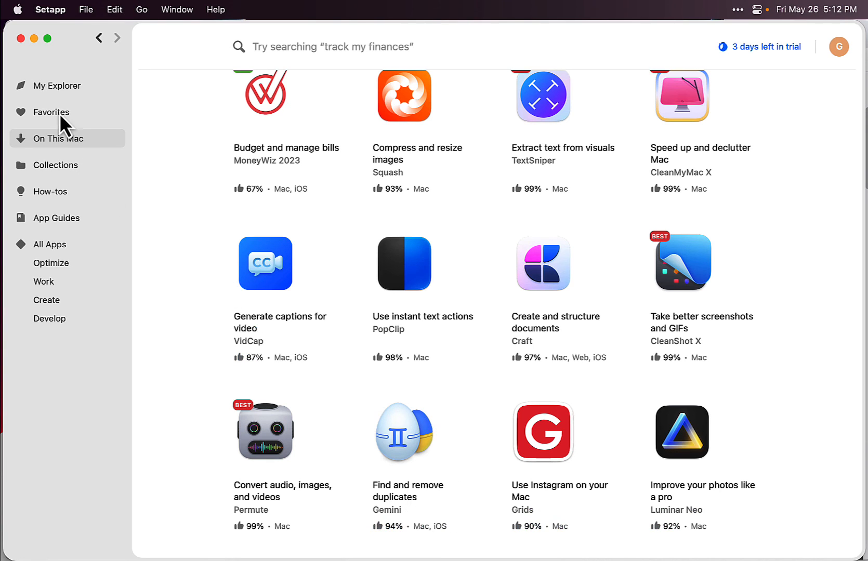
- Open All Apps and scroll the catalog to bring up Ulysses' page
{"action": "left_click", "coordinate": [50, 244]}
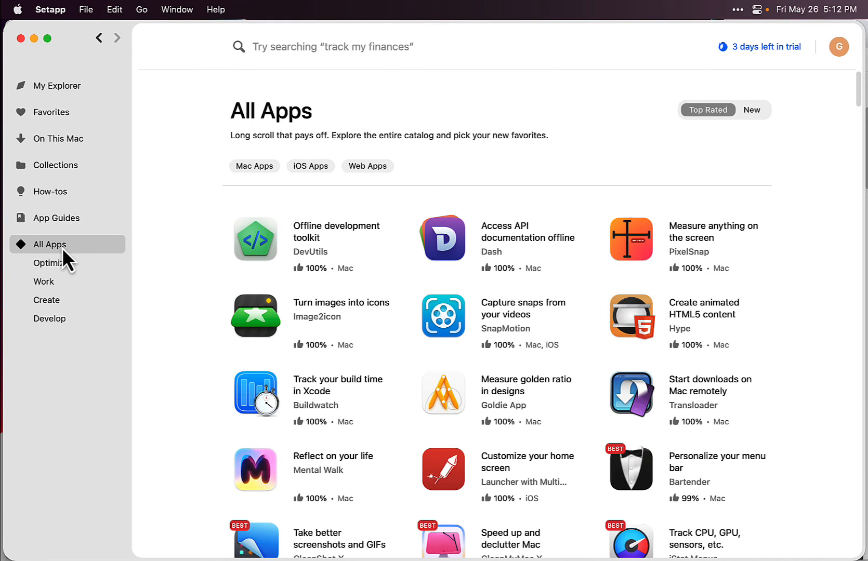
{"action": "scroll", "scroll_direction": "down", "scroll_amount": 3}
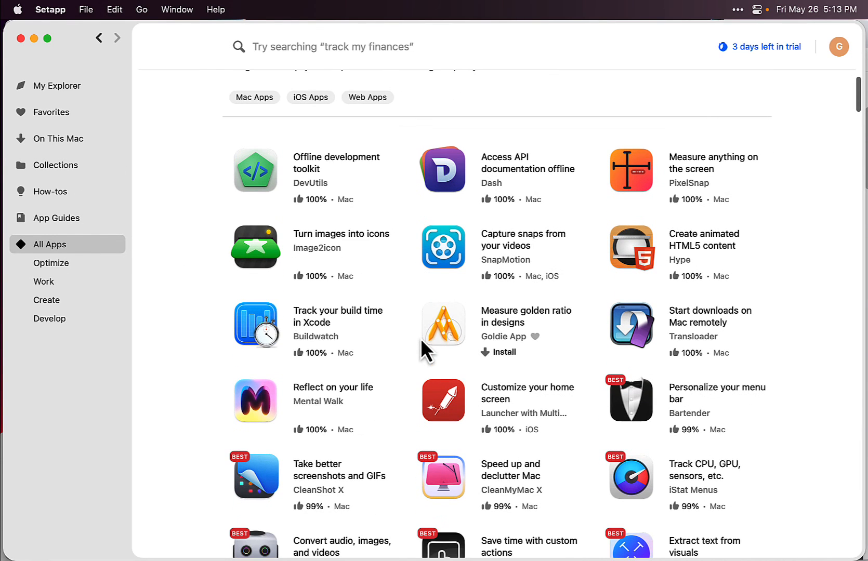
{"action": "scroll", "scroll_direction": "down", "scroll_amount": 3}
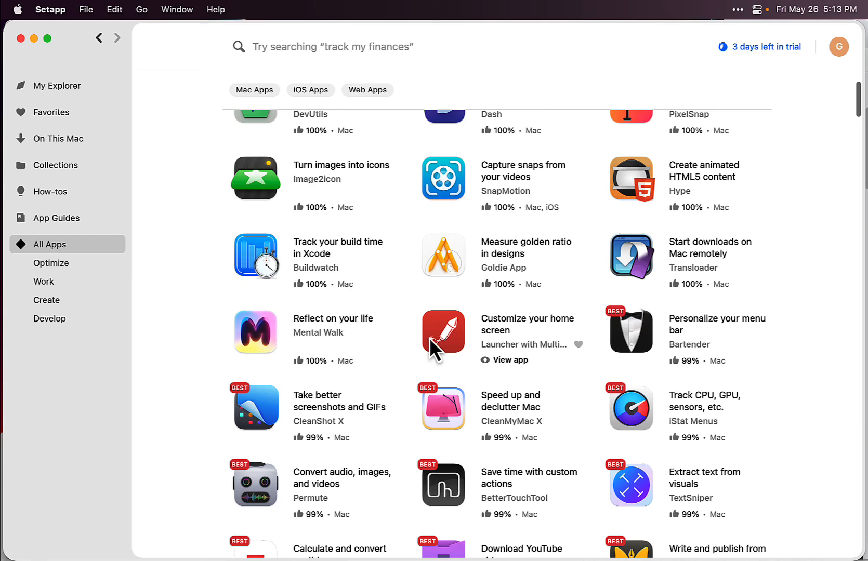
{"action": "scroll", "scroll_direction": "down", "scroll_amount": 3}
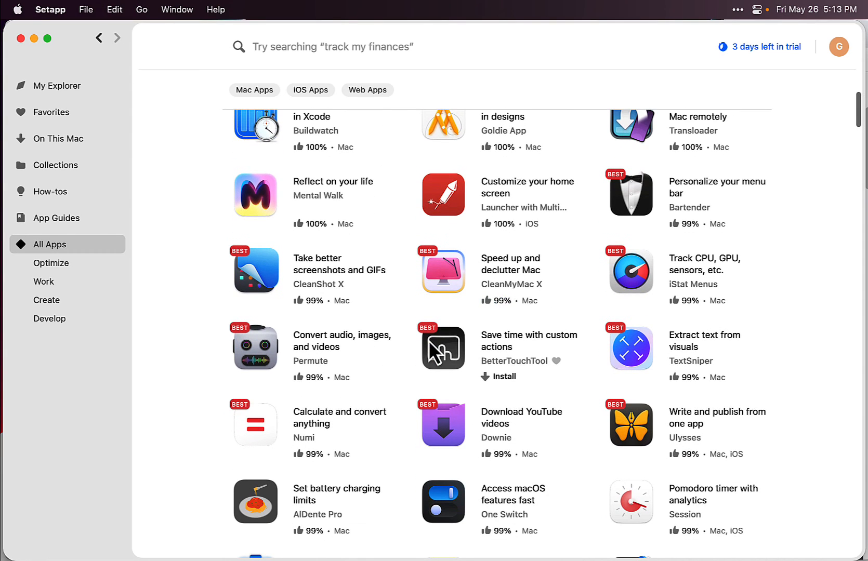
{"action": "scroll", "scroll_direction": "down", "scroll_amount": 3}
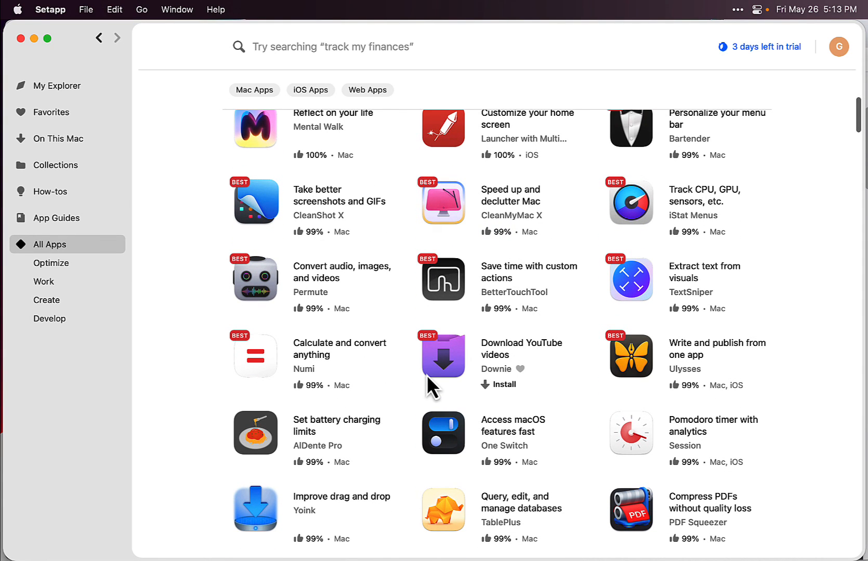
{"action": "mouse_move", "coordinate": [503, 368]}
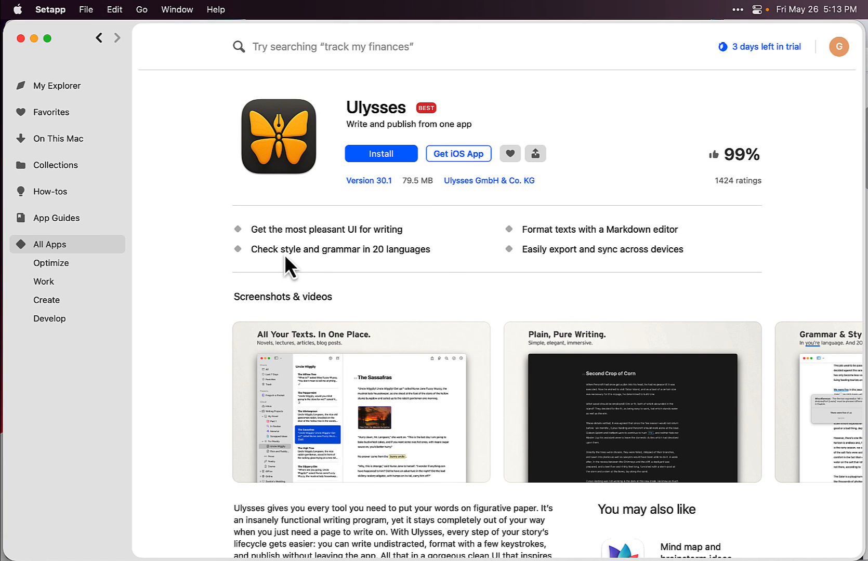
{"action": "scroll", "scroll_direction": "down", "scroll_amount": 3}
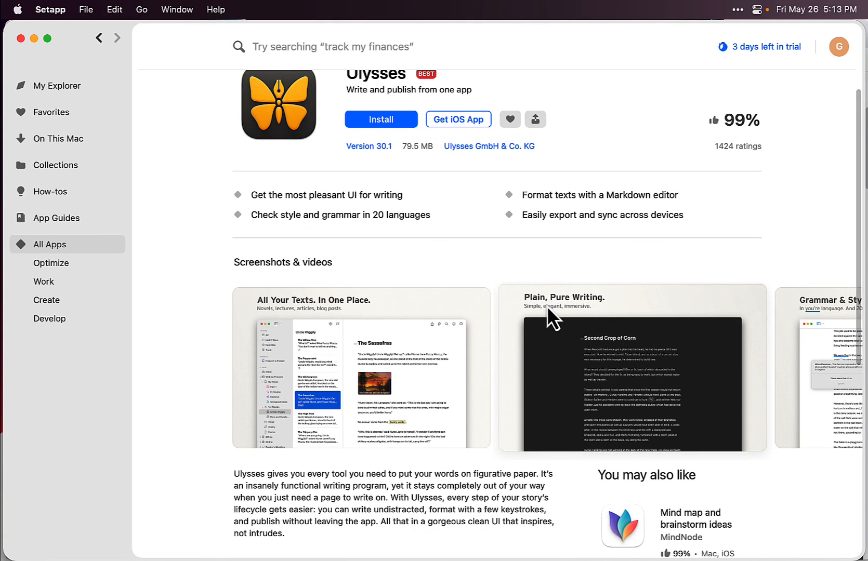